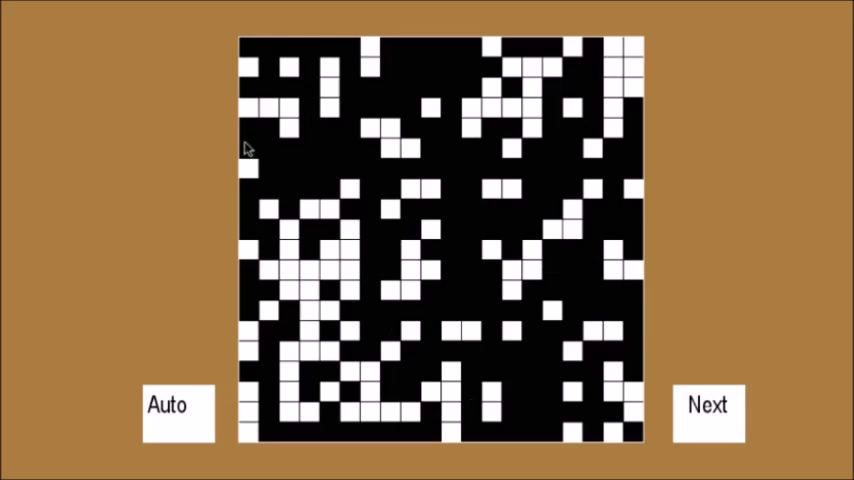
pyautogui.moveTo(335, 103)
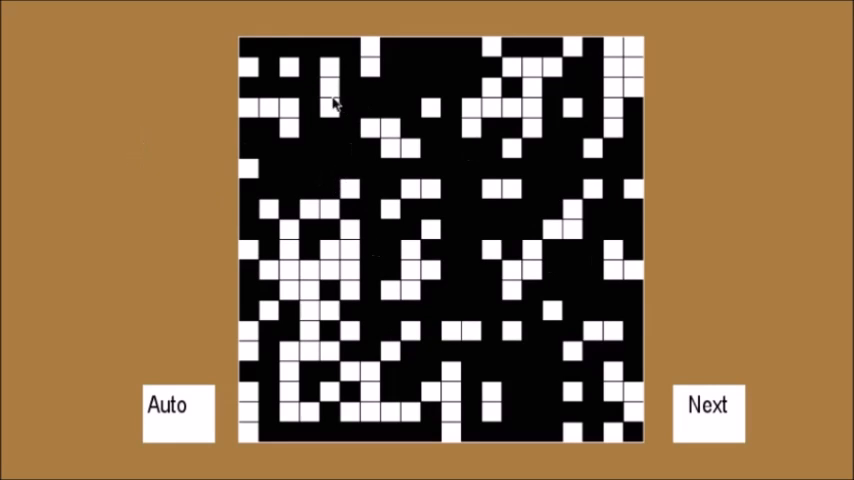
pyautogui.moveTo(307, 165)
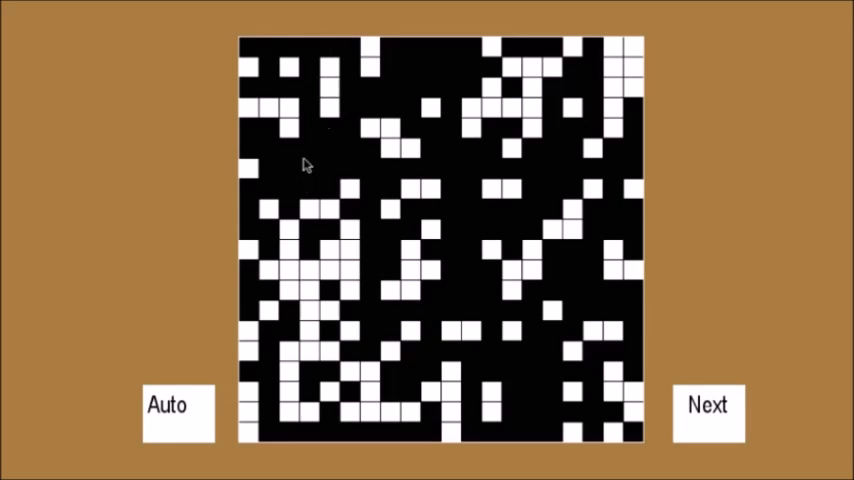
pyautogui.moveTo(193, 197)
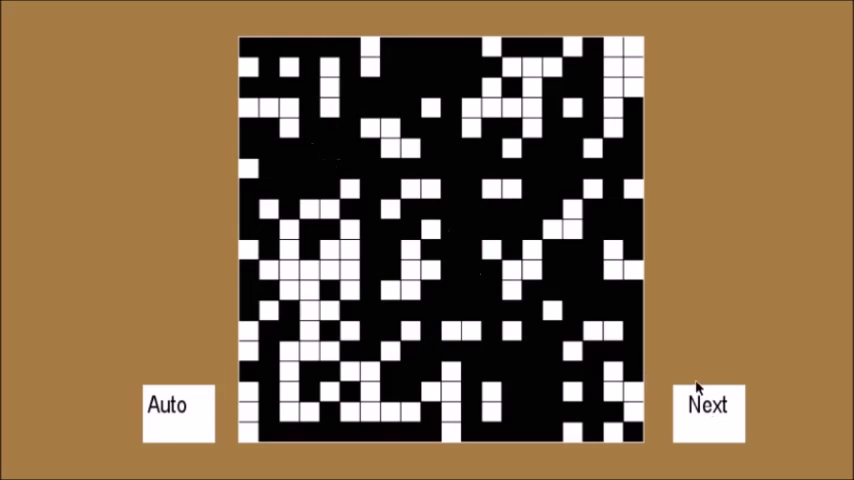
# - Step the cell grid forward three generations until only scattered live cells remain
pyautogui.click(707, 407)
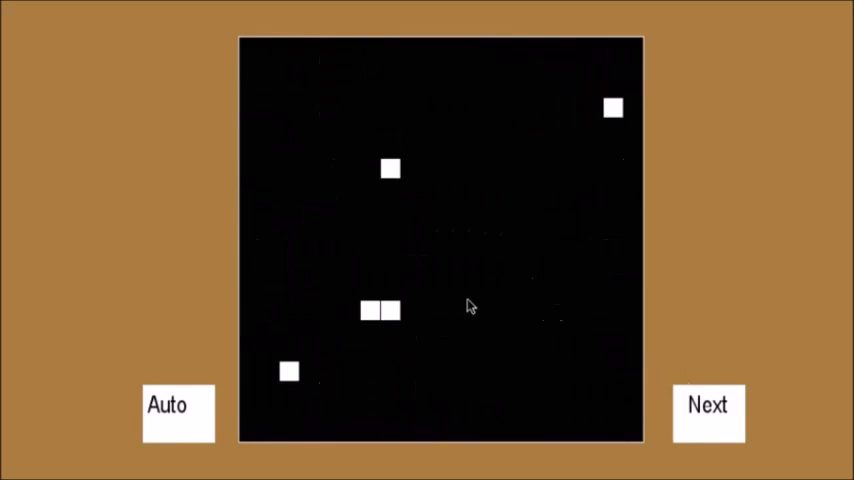
pyautogui.click(708, 405)
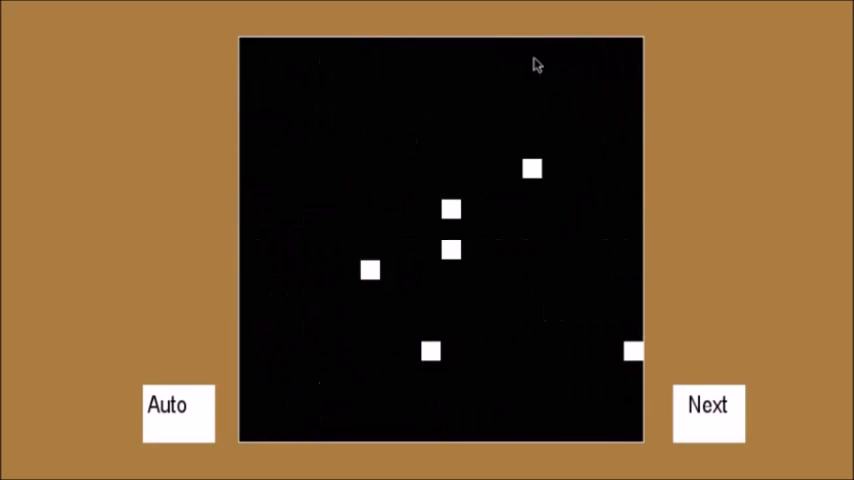
pyautogui.moveTo(787, 295)
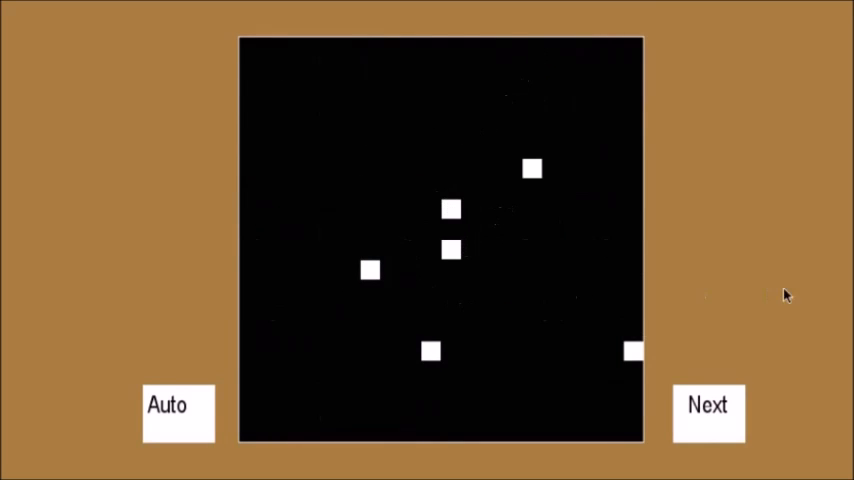
pyautogui.click(707, 406)
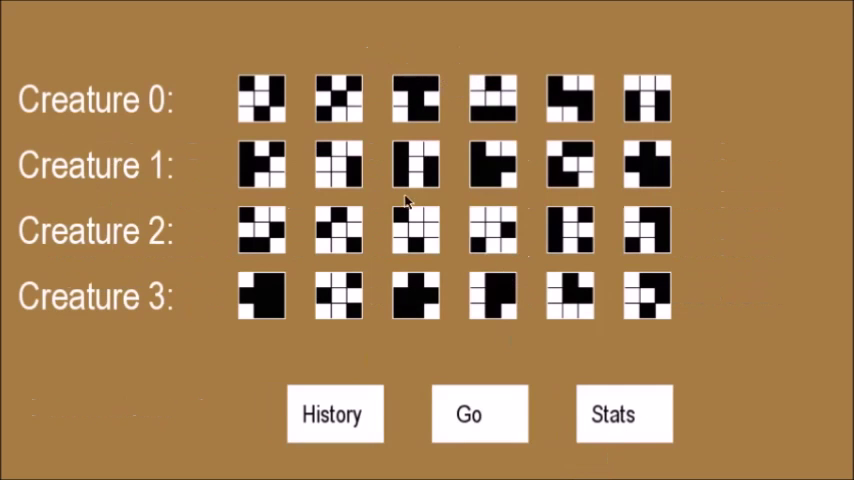
pyautogui.moveTo(487, 67)
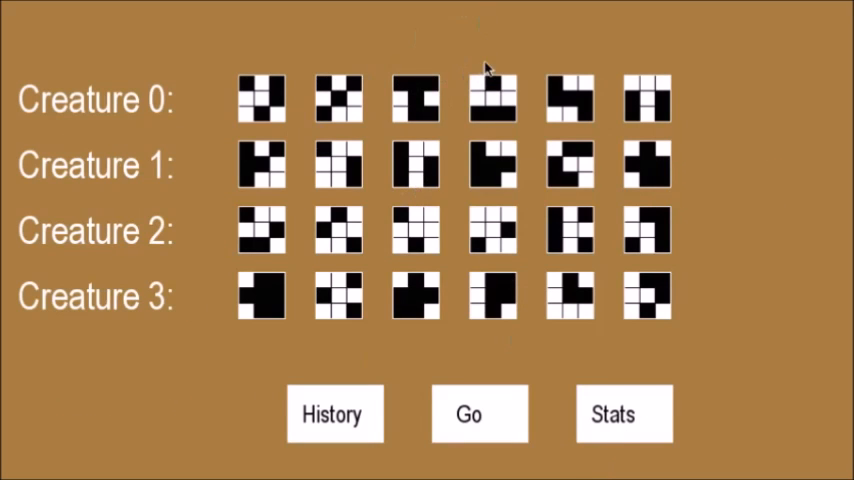
pyautogui.moveTo(420, 165)
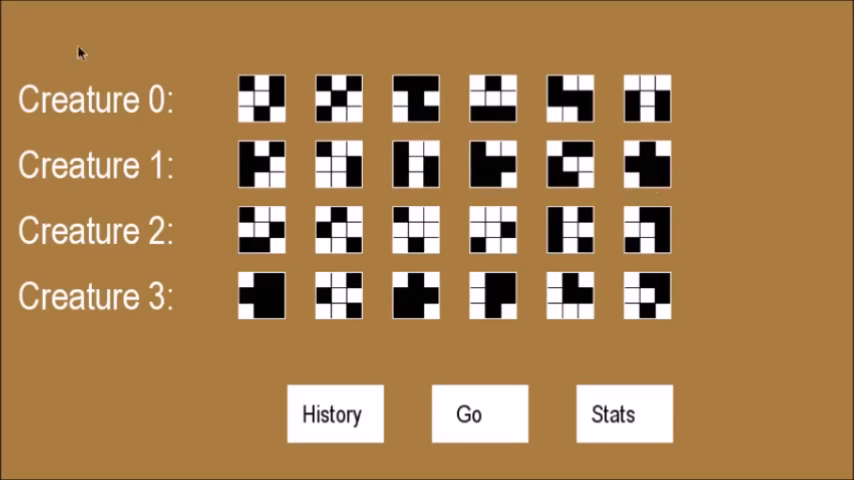
pyautogui.moveTo(330, 98)
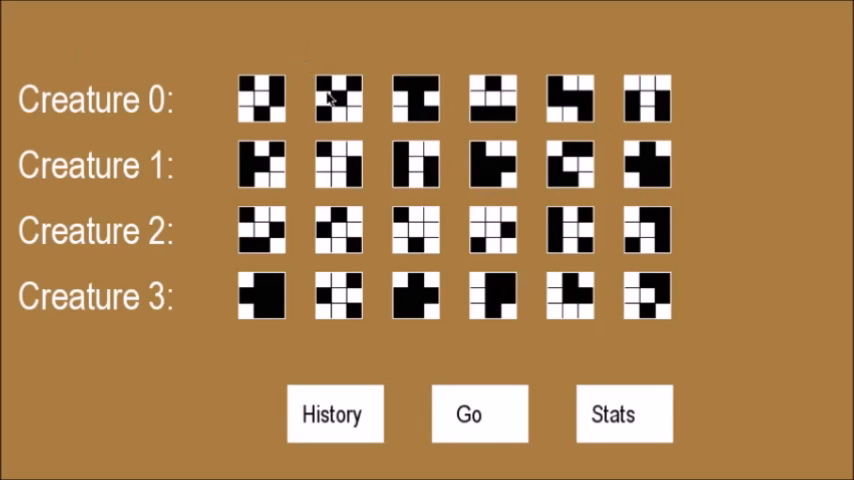
pyautogui.moveTo(340, 105)
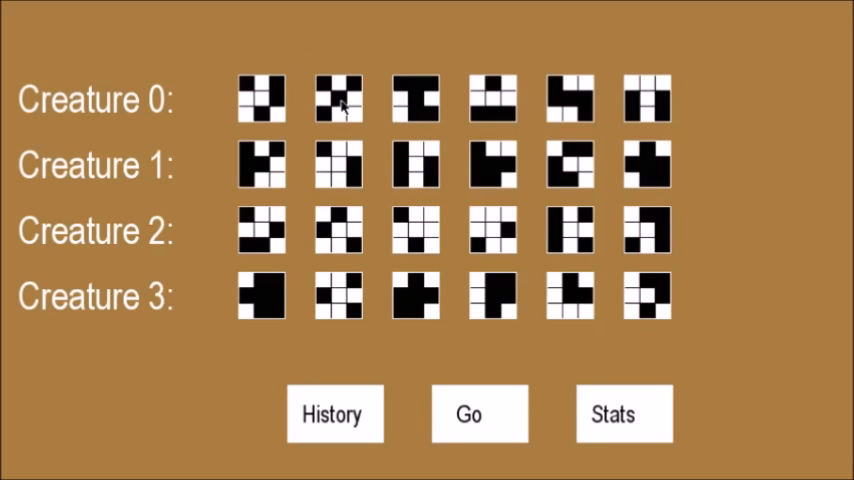
pyautogui.moveTo(335, 108)
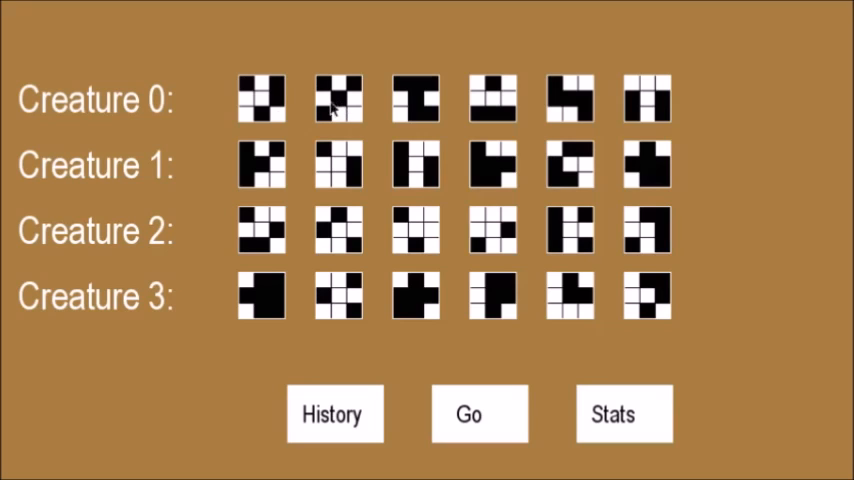
pyautogui.moveTo(475, 118)
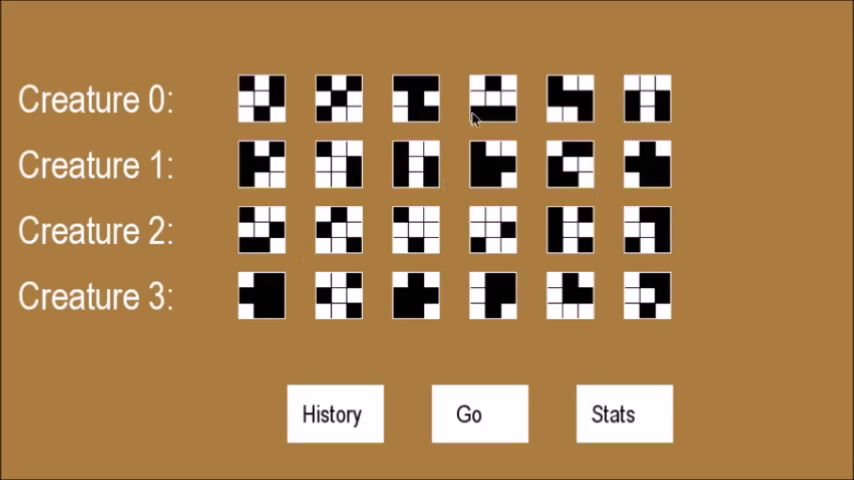
# - Open the History screen showing generation 1's six-pattern rule genome
pyautogui.click(335, 413)
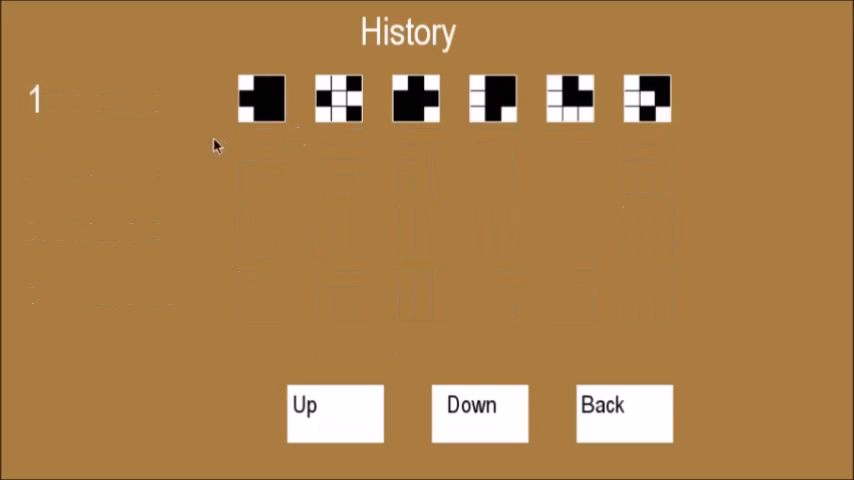
pyautogui.moveTo(237, 116)
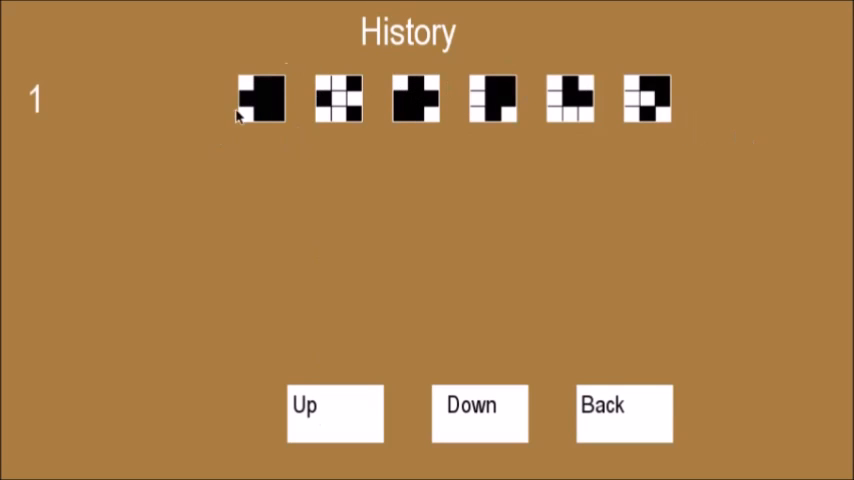
pyautogui.moveTo(57, 47)
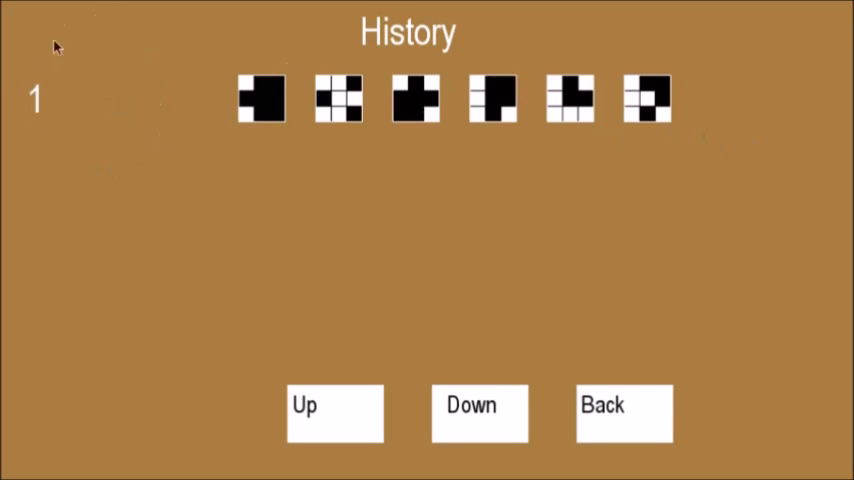
pyautogui.moveTo(278, 292)
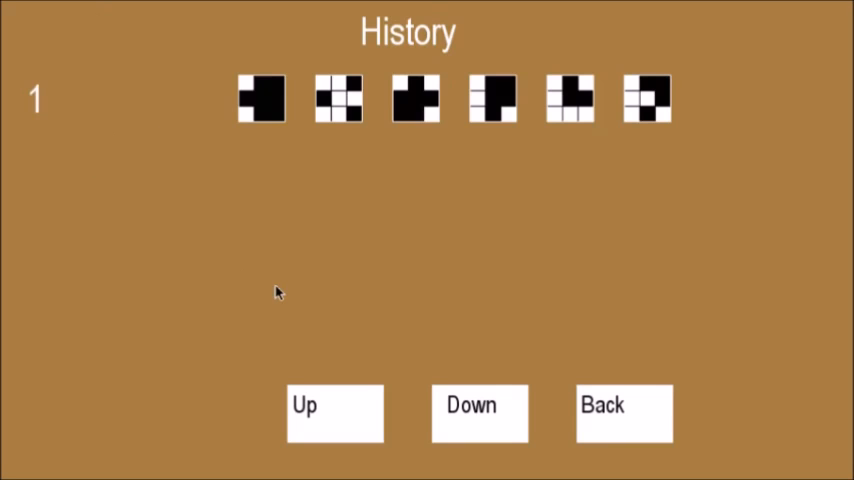
pyautogui.moveTo(565, 160)
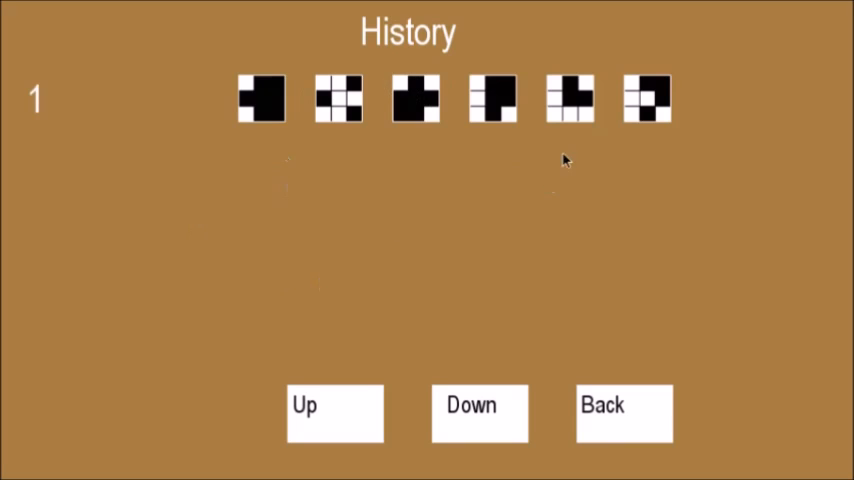
# - Go back, start a new run and step the grid four times to log breakthrough 2
pyautogui.click(623, 413)
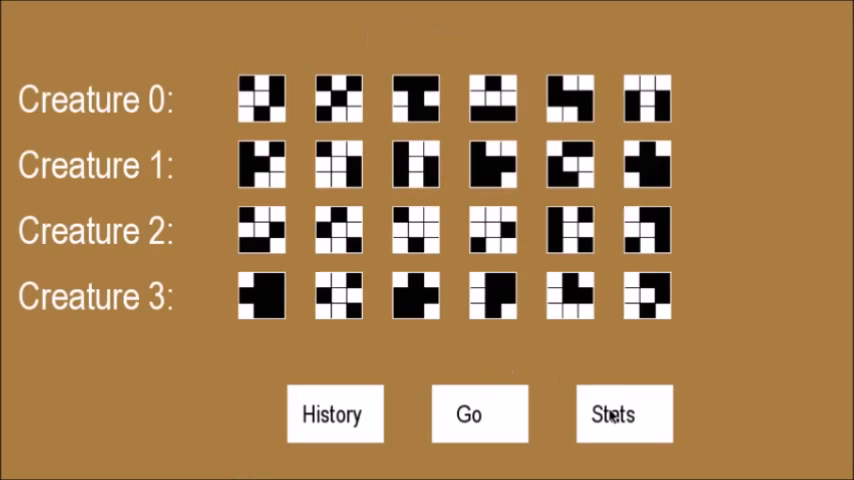
pyautogui.click(479, 413)
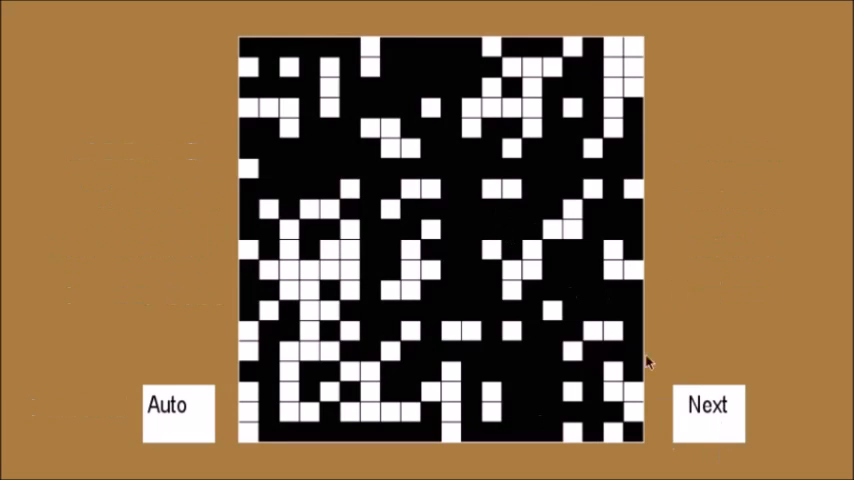
pyautogui.click(706, 406)
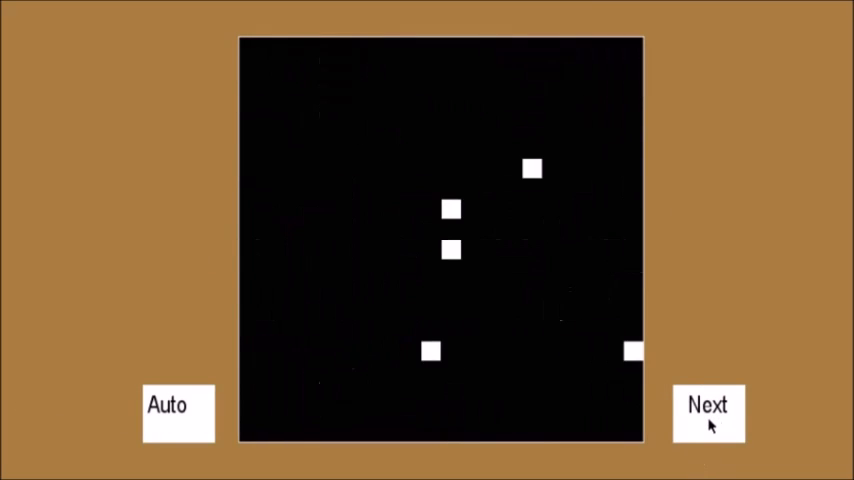
pyautogui.click(707, 405)
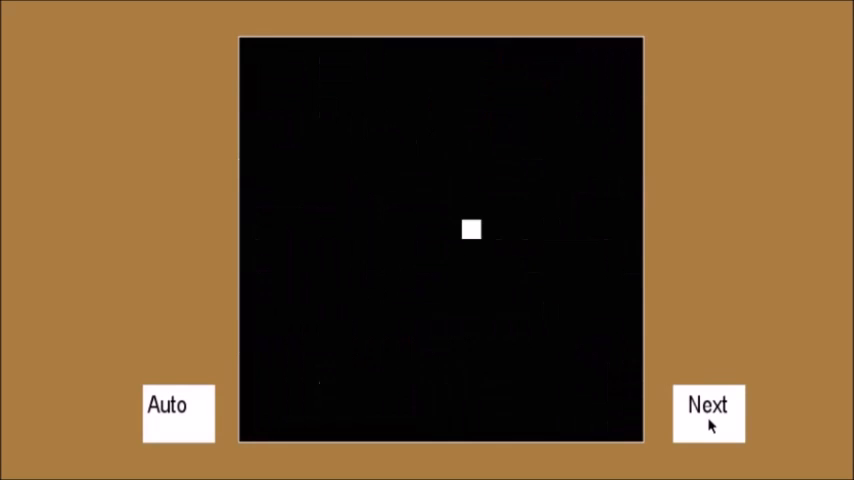
pyautogui.click(707, 405)
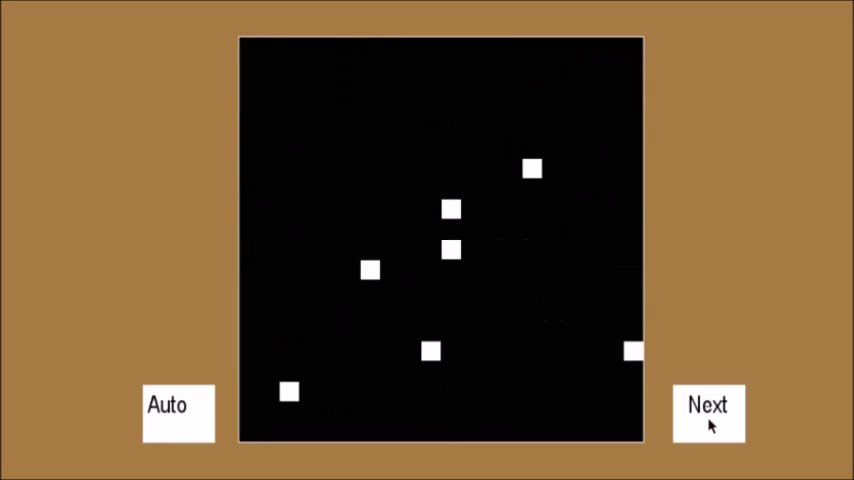
pyautogui.click(708, 408)
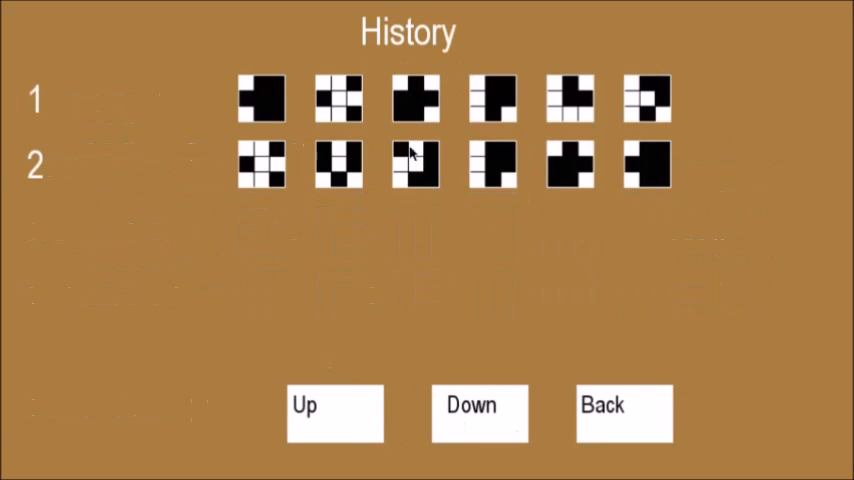
pyautogui.moveTo(565, 105)
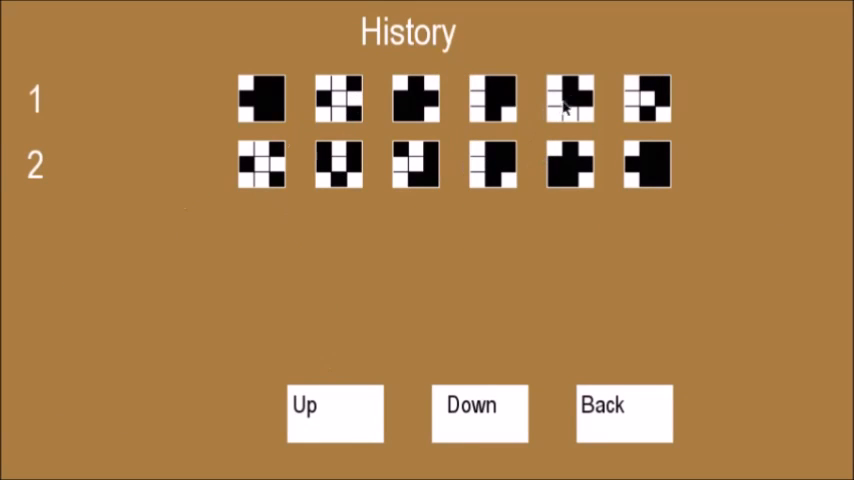
pyautogui.moveTo(370, 270)
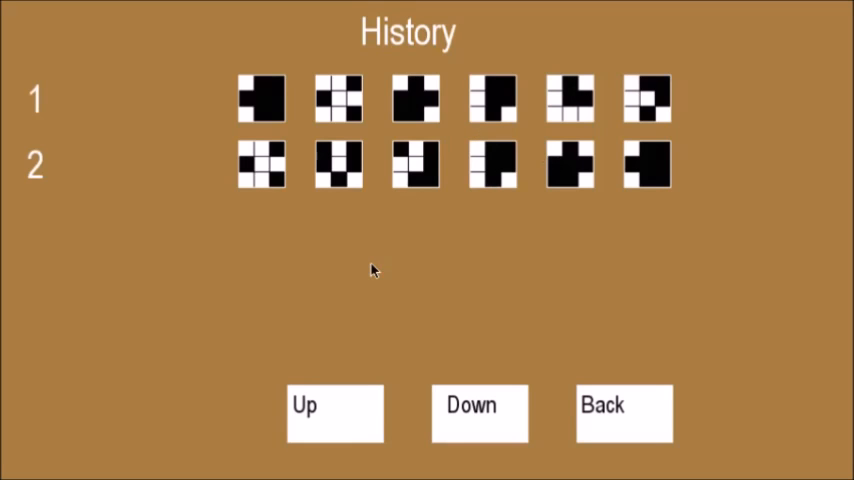
pyautogui.moveTo(591, 366)
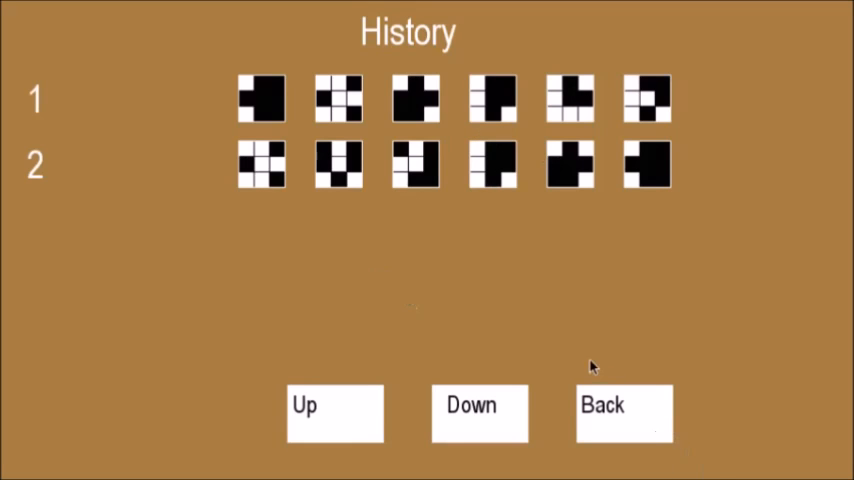
# - Review history entries 1, 2, 4 and 7, then return to the creature overview
pyautogui.click(622, 413)
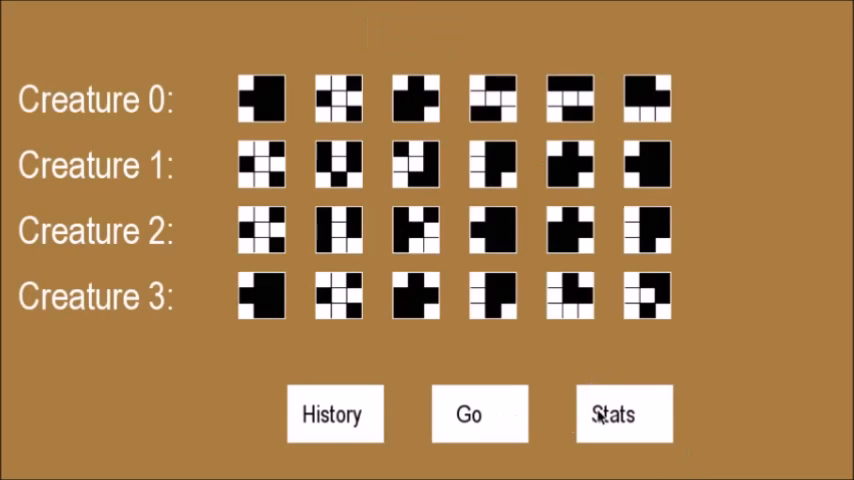
pyautogui.click(622, 414)
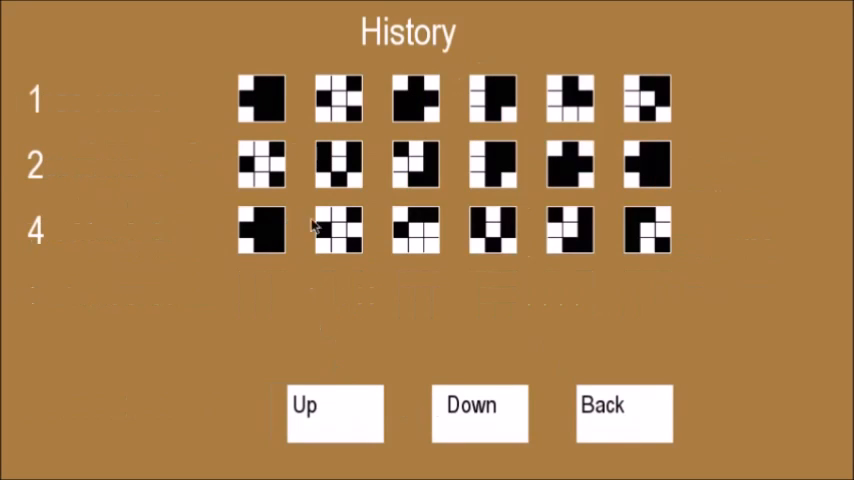
pyautogui.moveTo(137, 138)
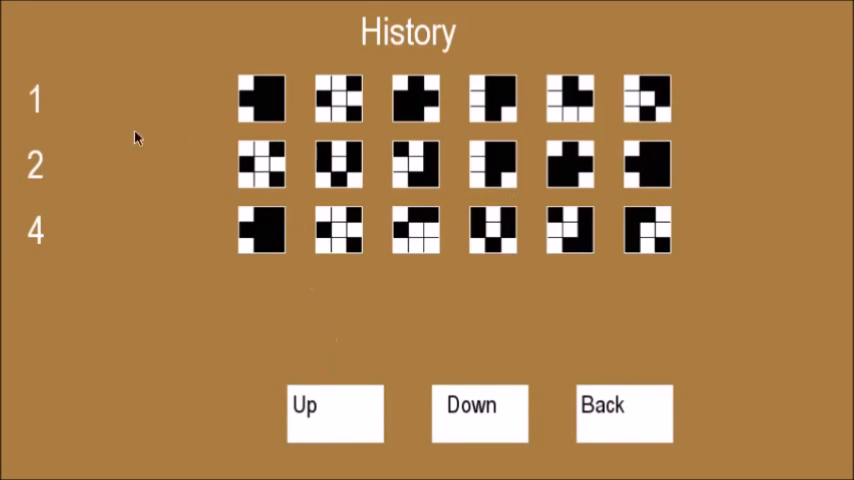
pyautogui.click(622, 413)
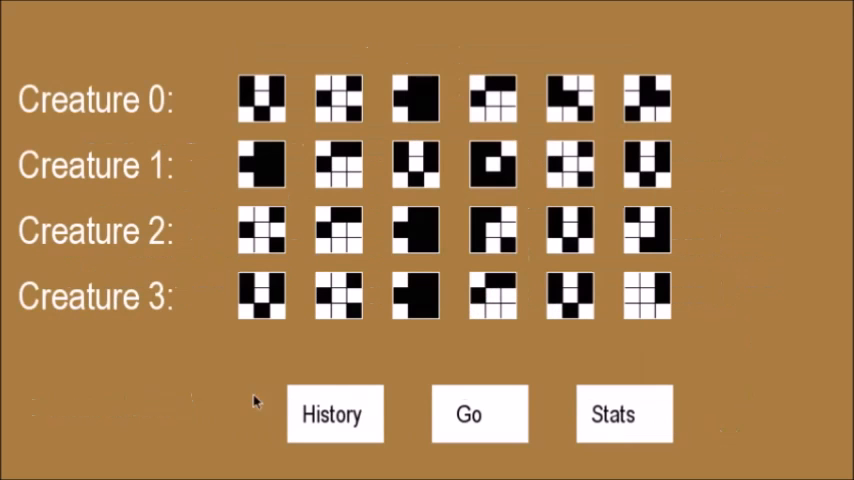
pyautogui.click(334, 414)
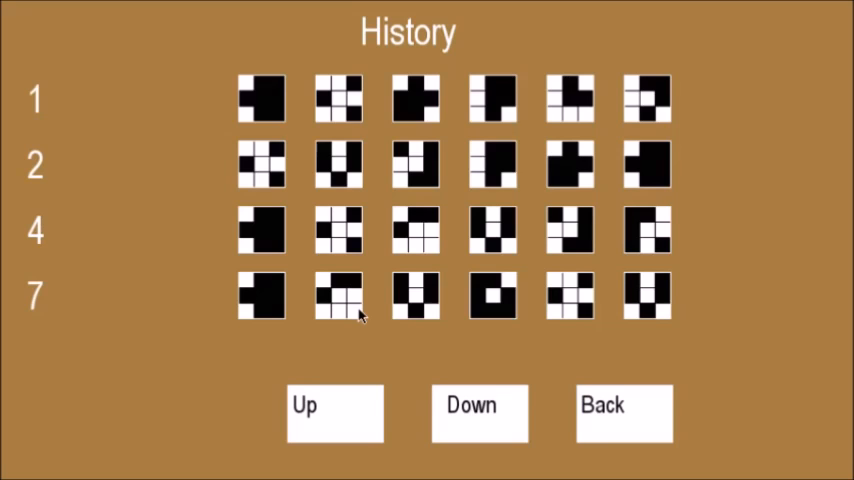
pyautogui.moveTo(504, 150)
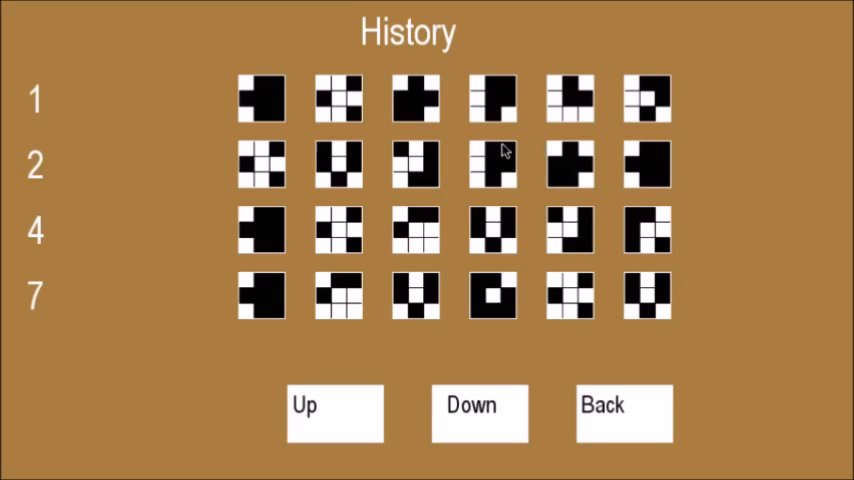
pyautogui.moveTo(506, 175)
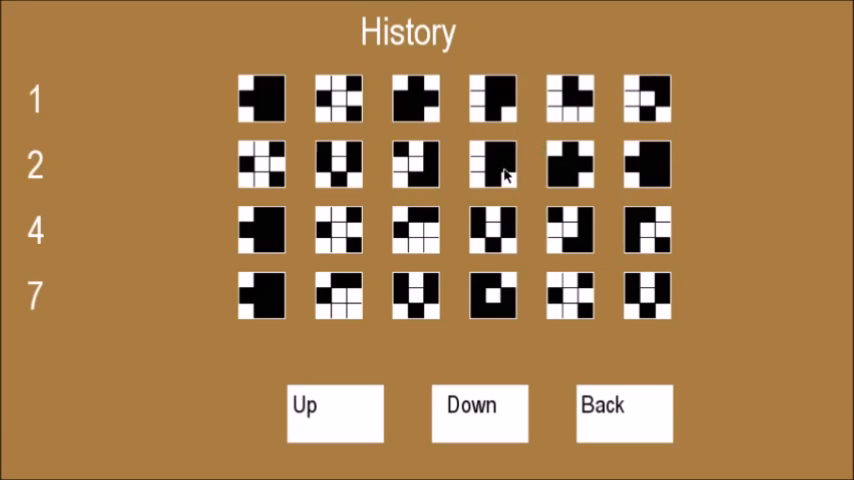
pyautogui.click(622, 413)
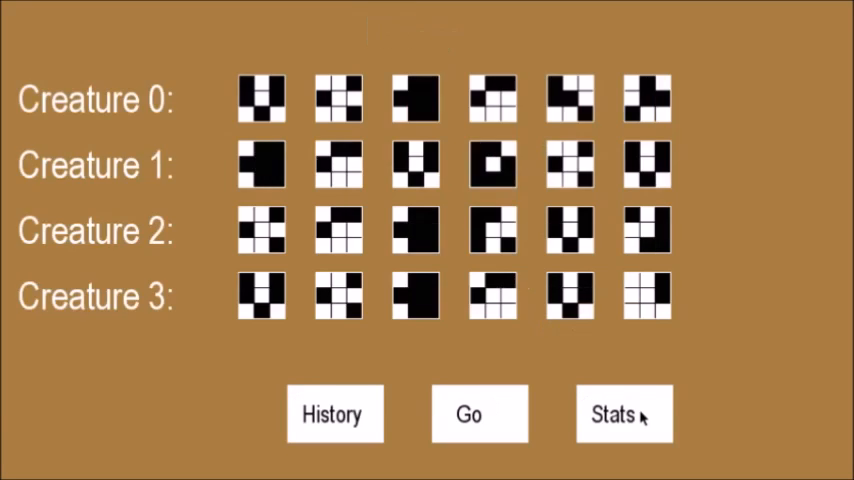
# - Check generation 7 Leader/Trailer stats, then run Quick Gen to evolve new genomes
pyautogui.click(622, 413)
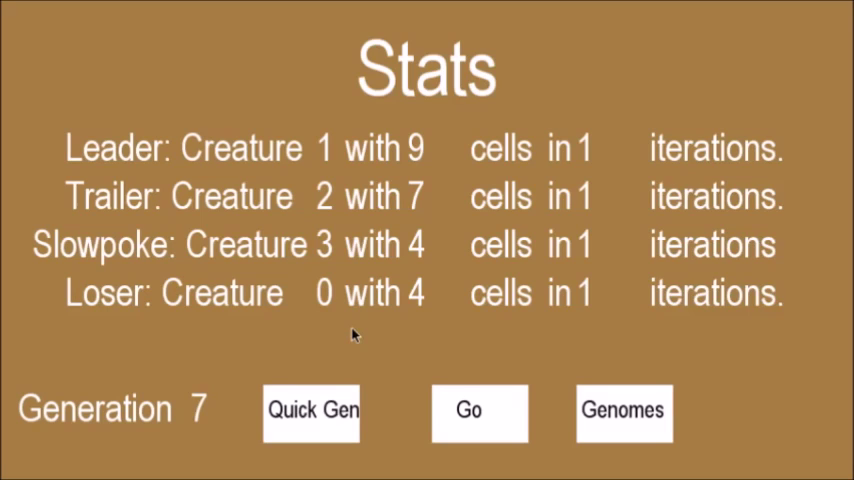
pyautogui.click(311, 411)
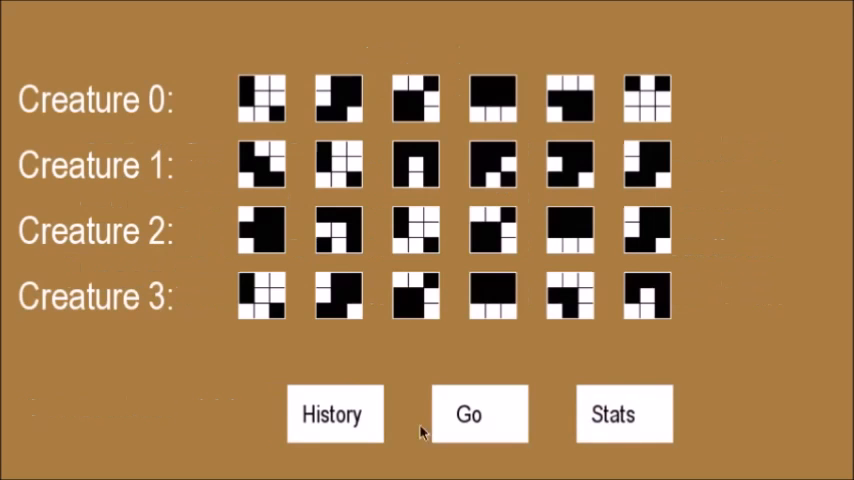
pyautogui.click(335, 414)
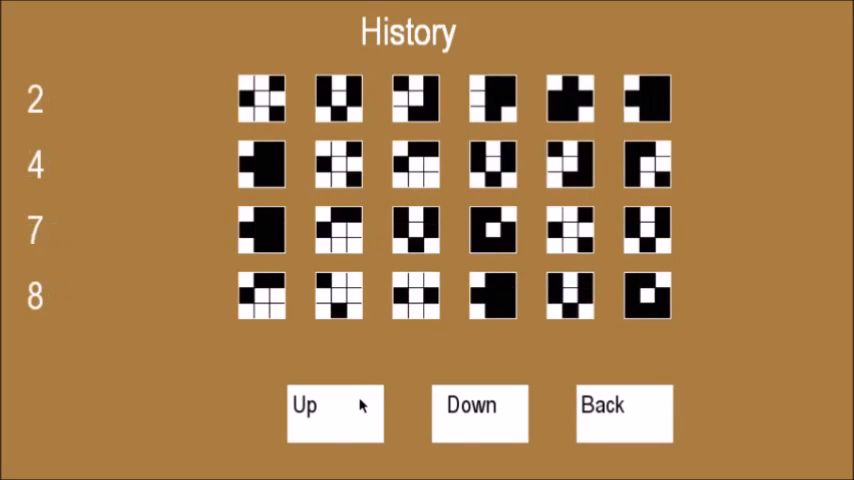
pyautogui.click(479, 411)
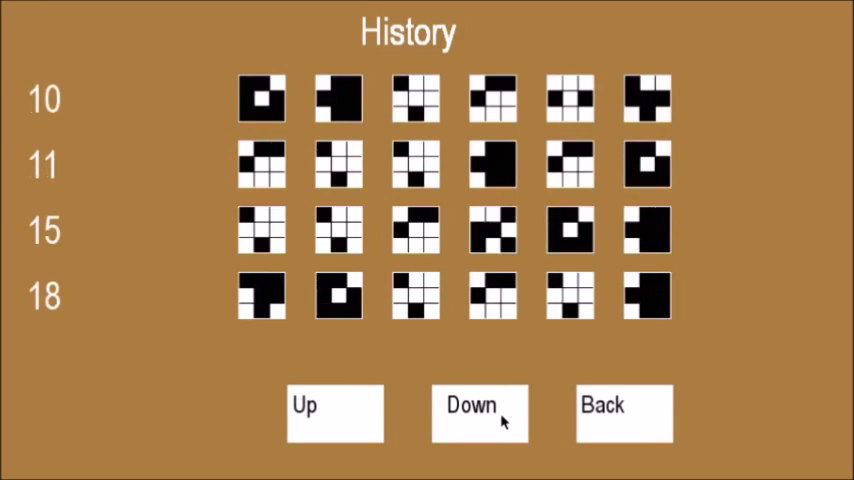
pyautogui.click(479, 413)
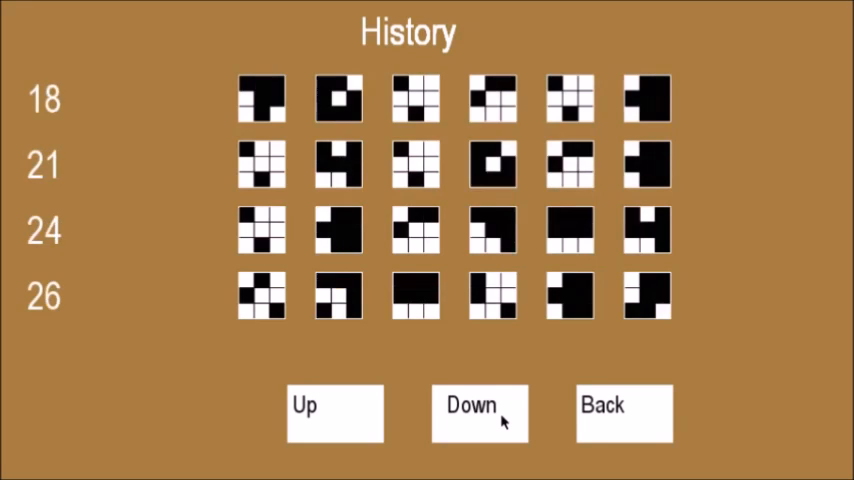
pyautogui.click(478, 411)
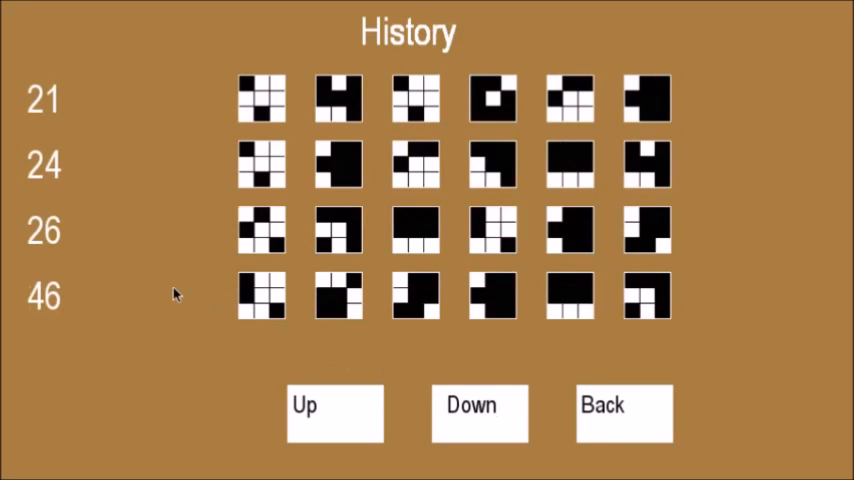
pyautogui.moveTo(40, 285)
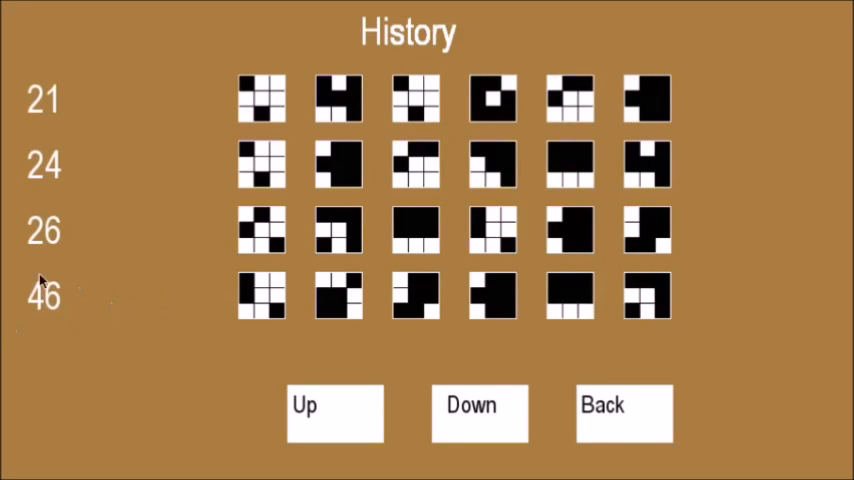
pyautogui.moveTo(399, 328)
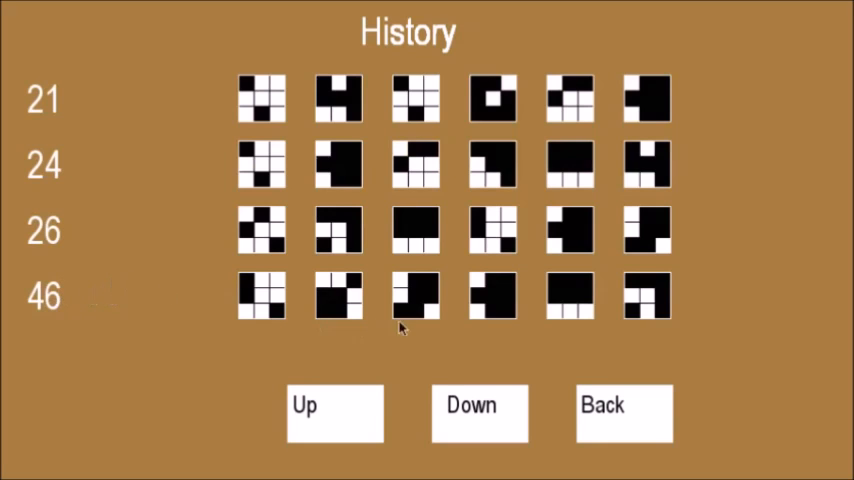
pyautogui.click(623, 413)
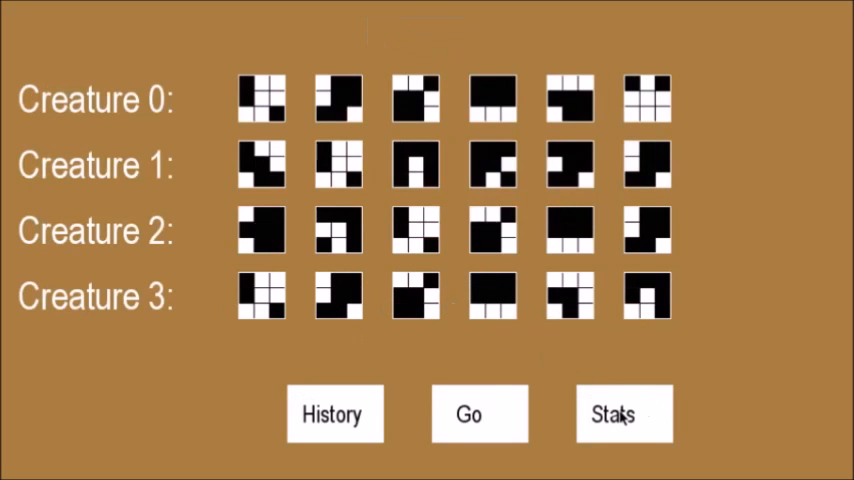
# - Start the grid simulation with Go and step through the automaton run
pyautogui.click(479, 413)
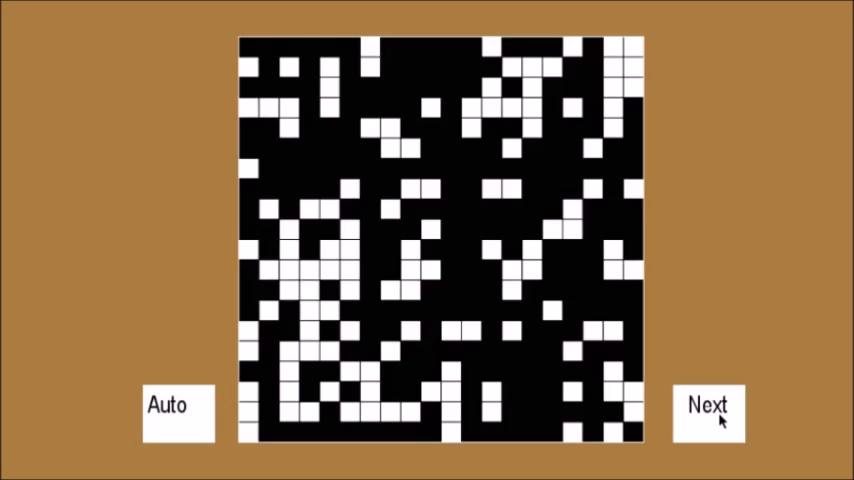
pyautogui.click(708, 412)
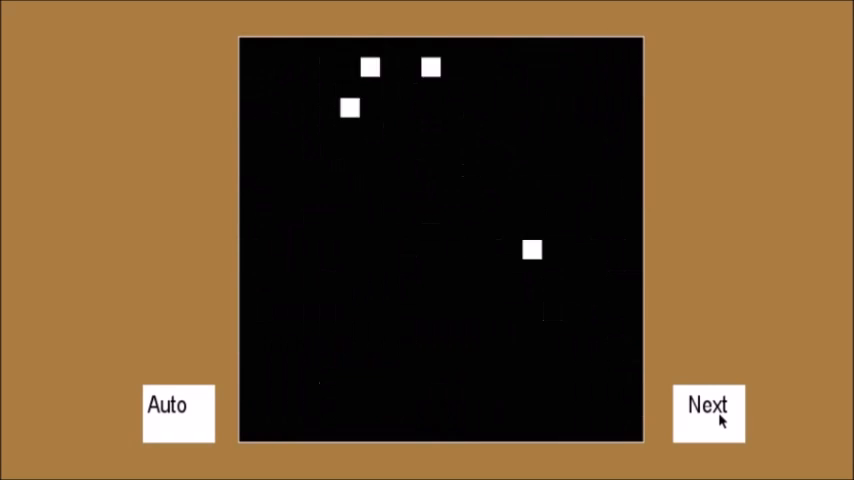
pyautogui.click(708, 406)
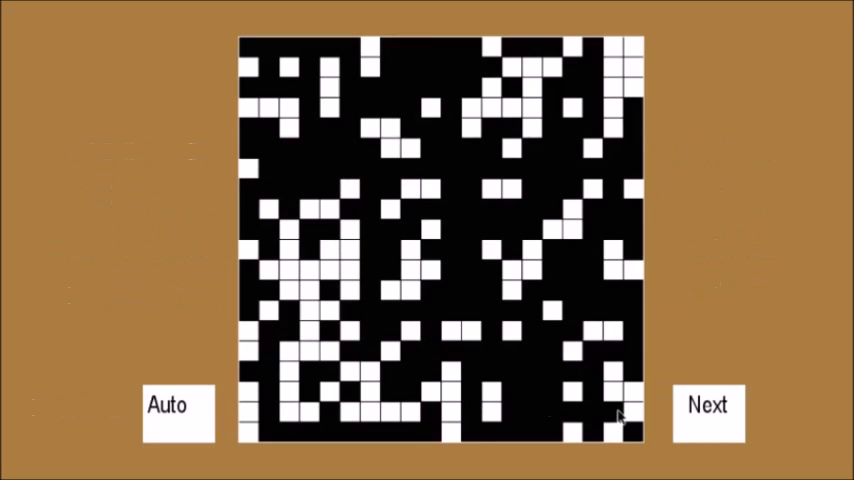
pyautogui.click(707, 407)
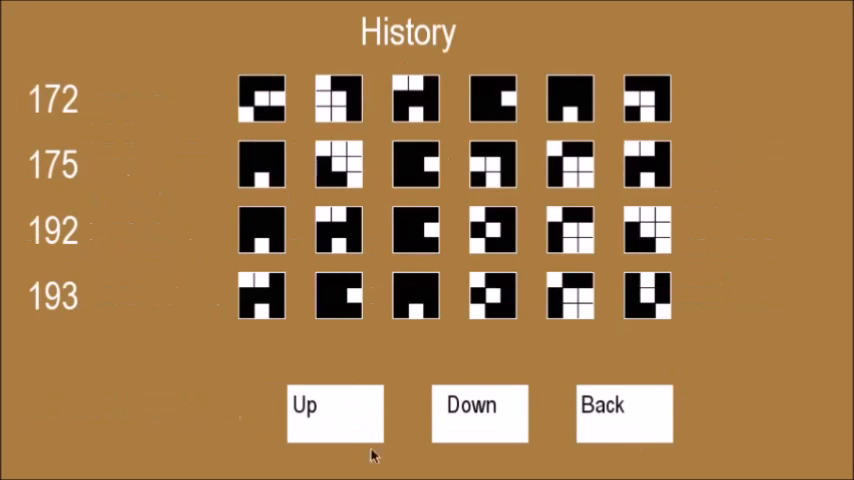
# - Page the history past generations 169, 171 and 193 down to 203, then leave it
pyautogui.click(335, 413)
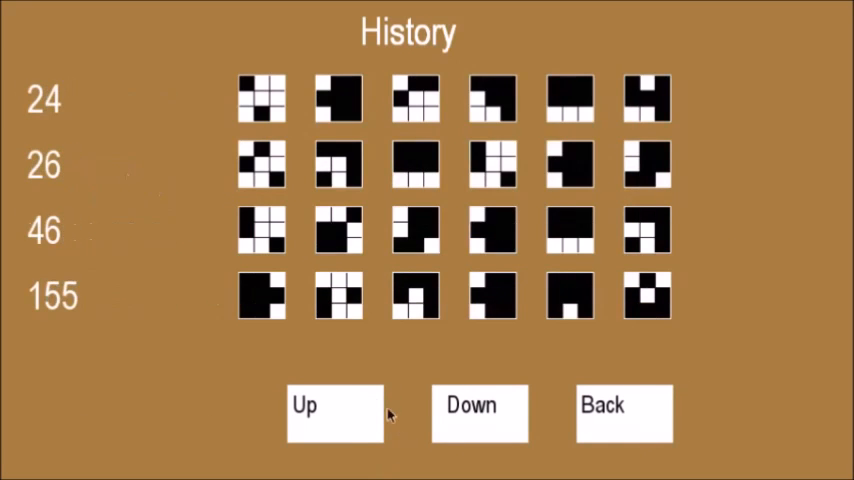
pyautogui.click(479, 413)
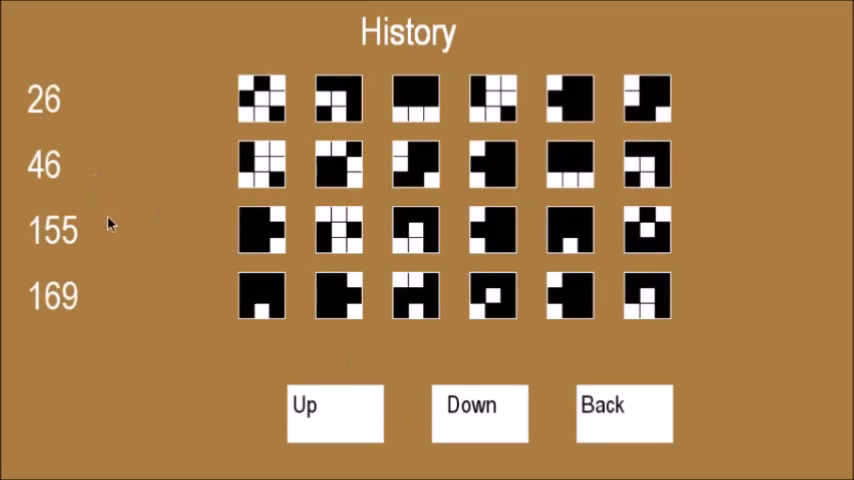
pyautogui.moveTo(337, 227)
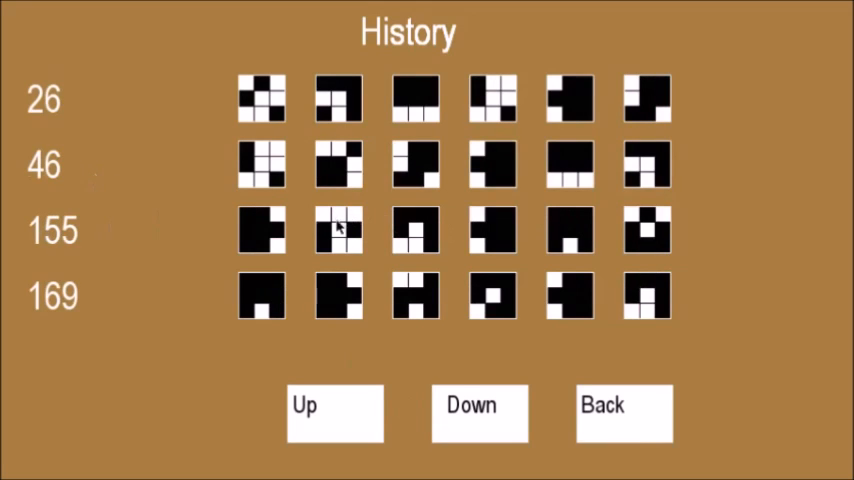
pyautogui.moveTo(528, 223)
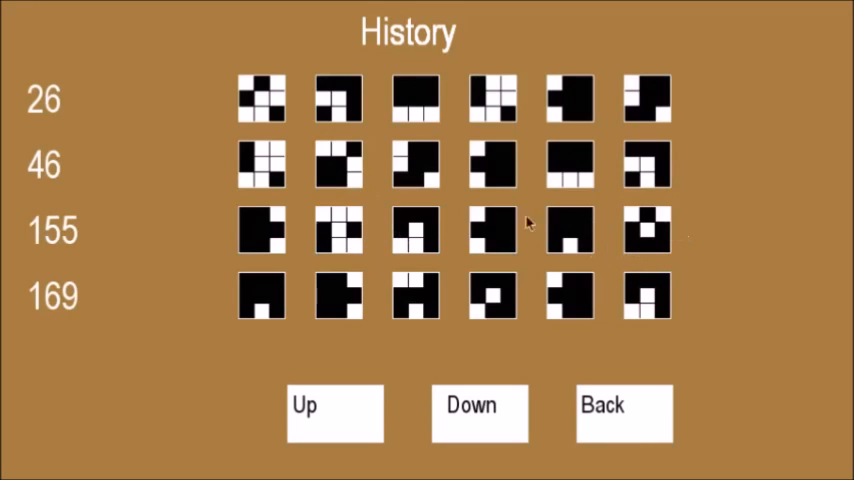
pyautogui.moveTo(482, 284)
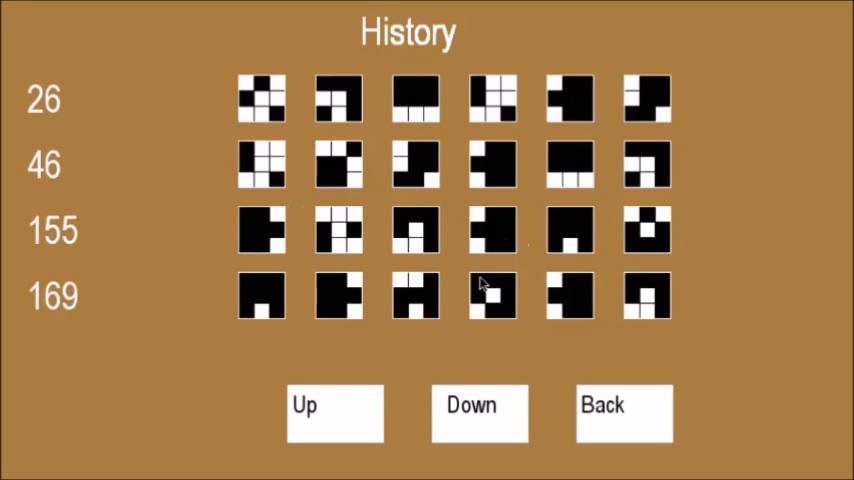
pyautogui.click(479, 411)
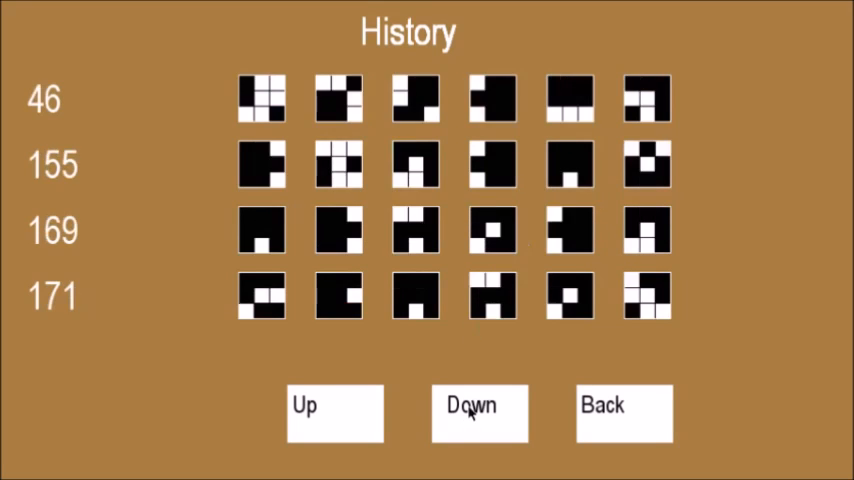
pyautogui.click(479, 412)
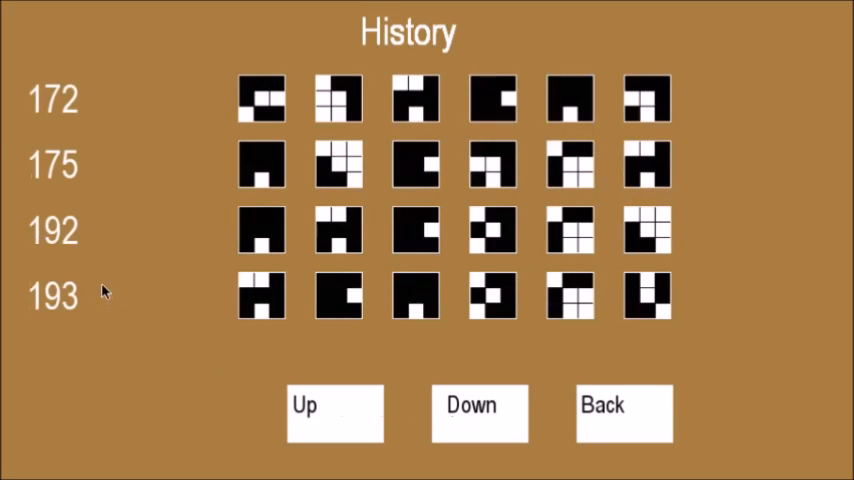
pyautogui.moveTo(366, 305)
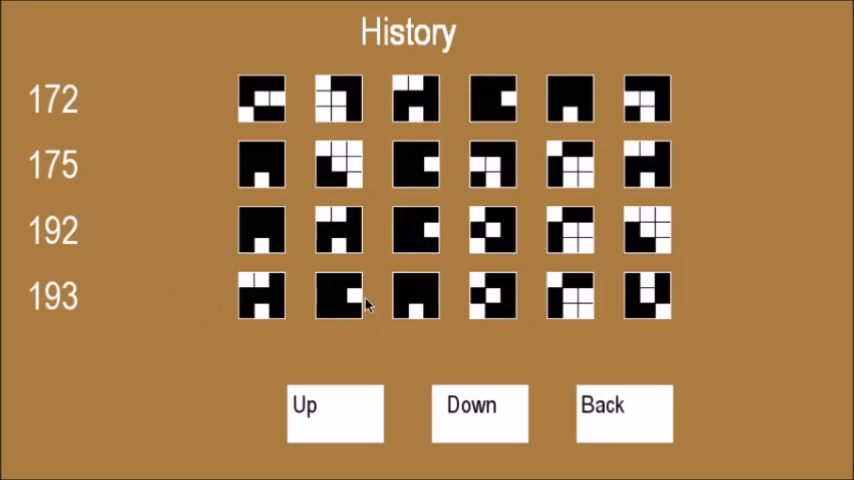
pyautogui.moveTo(625, 420)
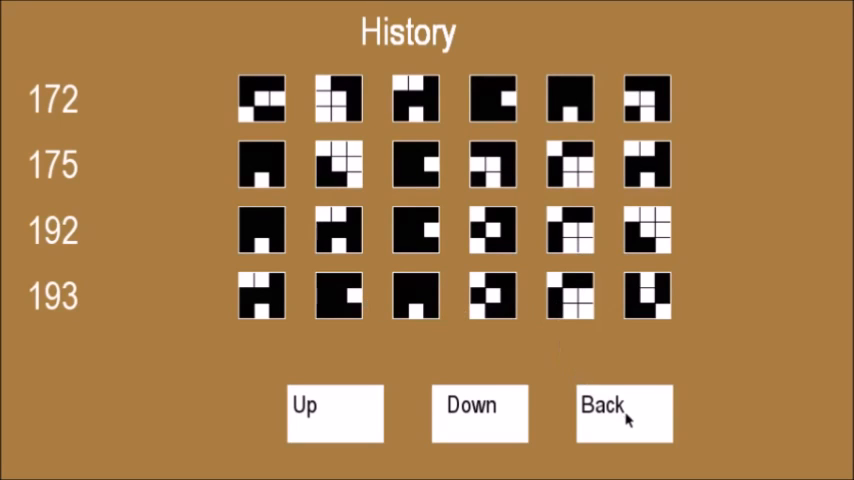
pyautogui.click(479, 413)
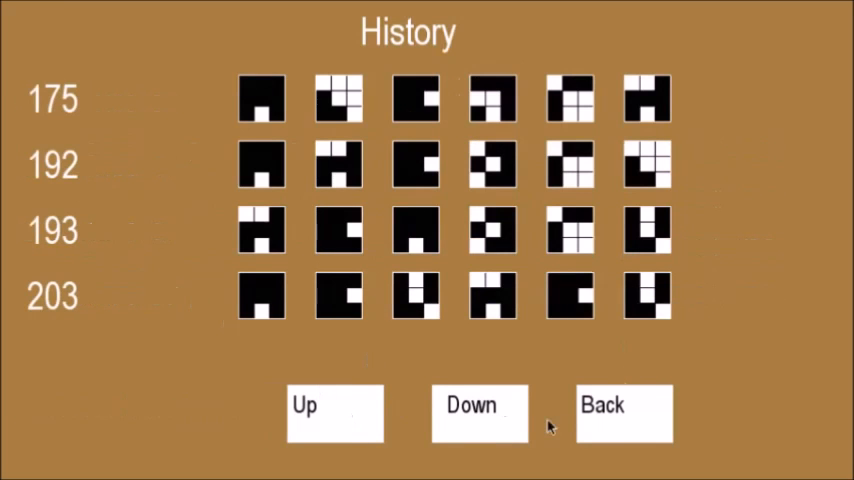
pyautogui.moveTo(388, 308)
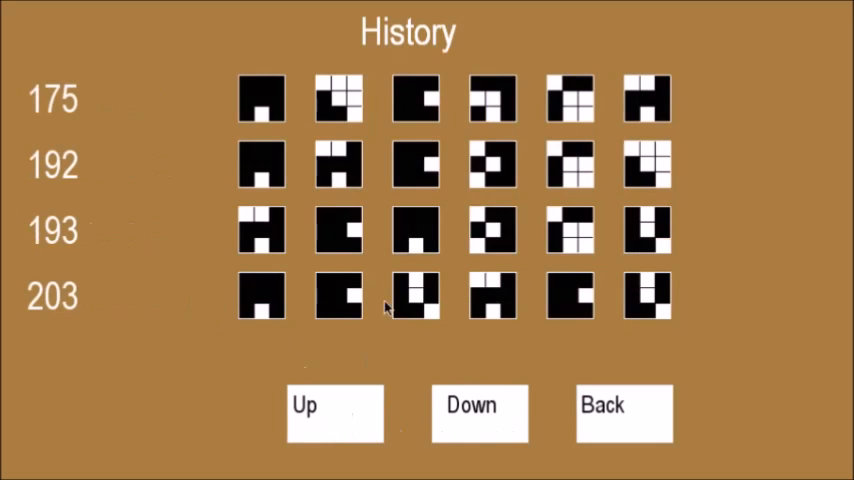
pyautogui.moveTo(530, 293)
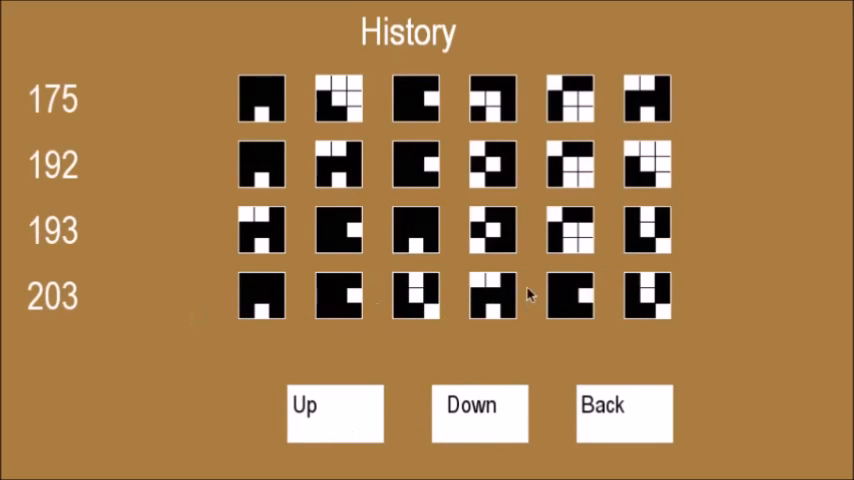
pyautogui.moveTo(350, 327)
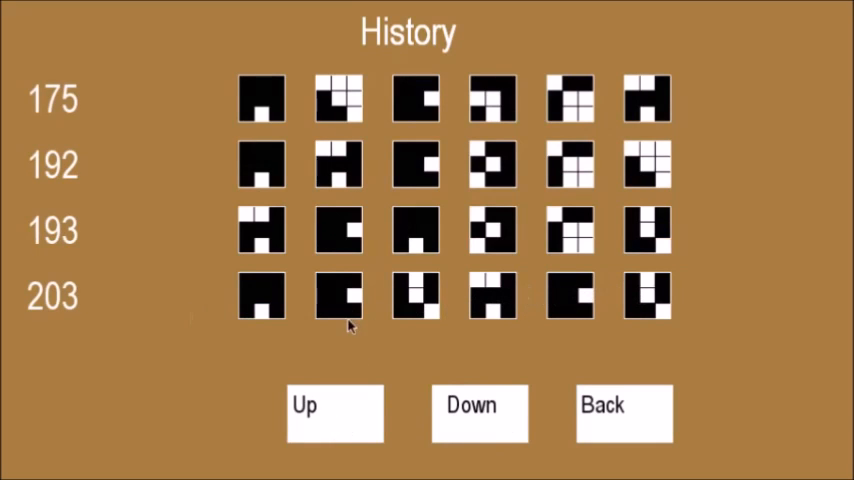
pyautogui.click(622, 413)
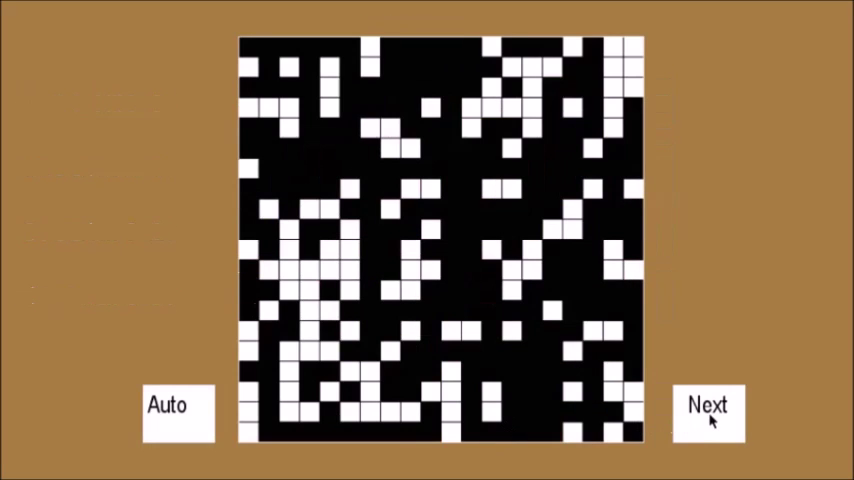
# - Step through twelve simulation runs until the Creature 0–3 overview returns
pyautogui.click(707, 406)
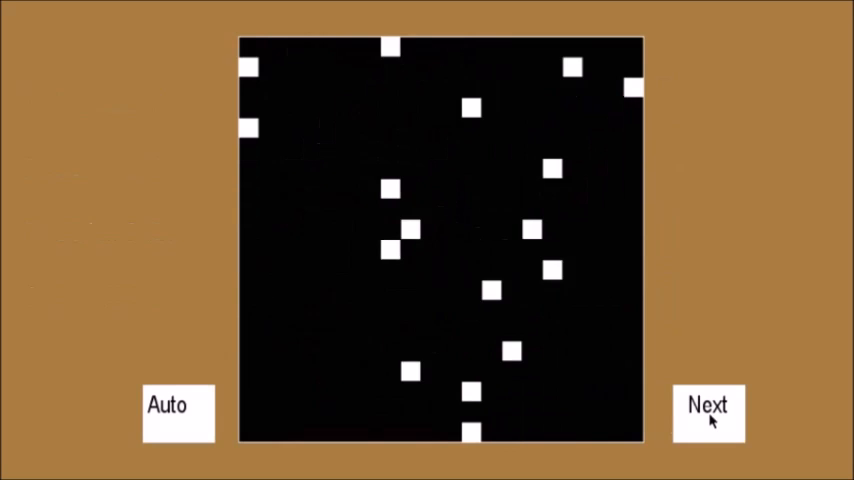
pyautogui.click(707, 408)
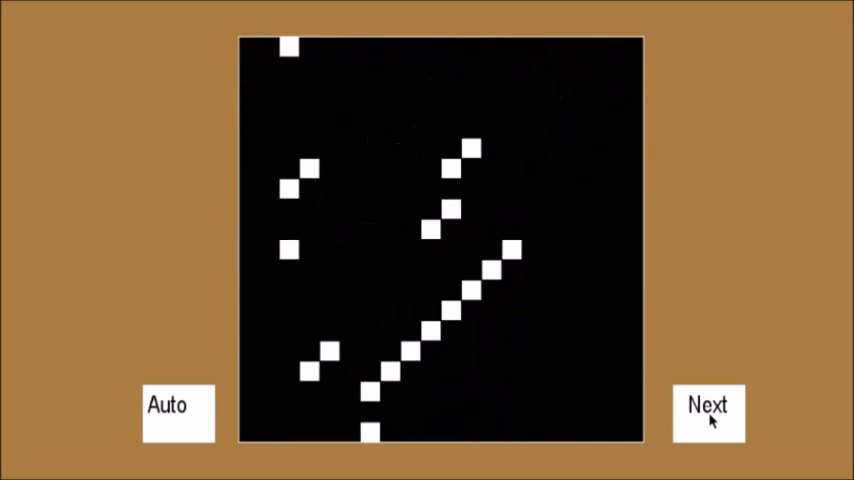
pyautogui.click(707, 410)
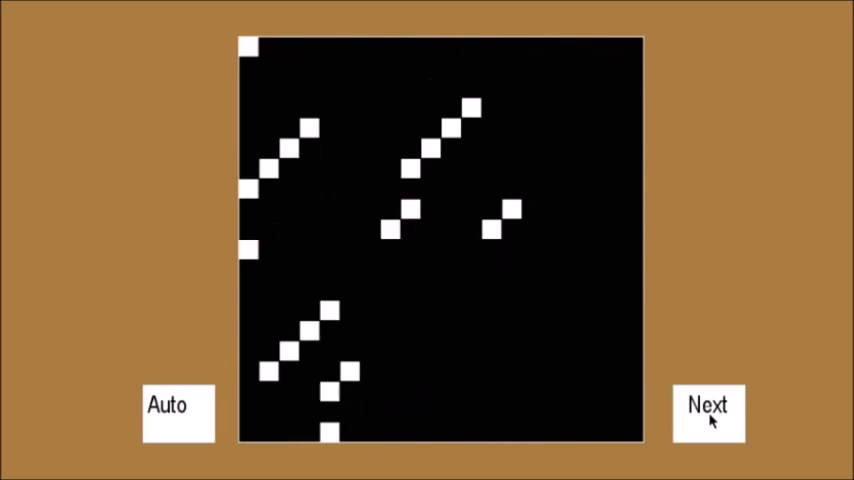
pyautogui.click(708, 411)
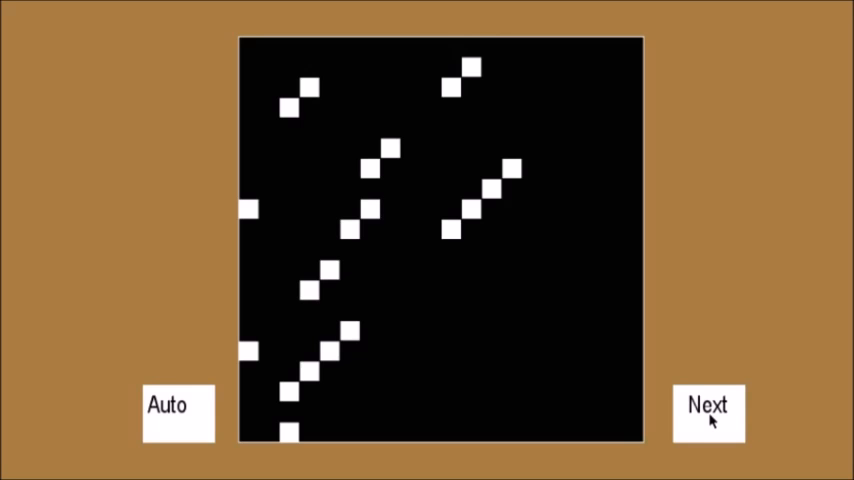
pyautogui.click(708, 411)
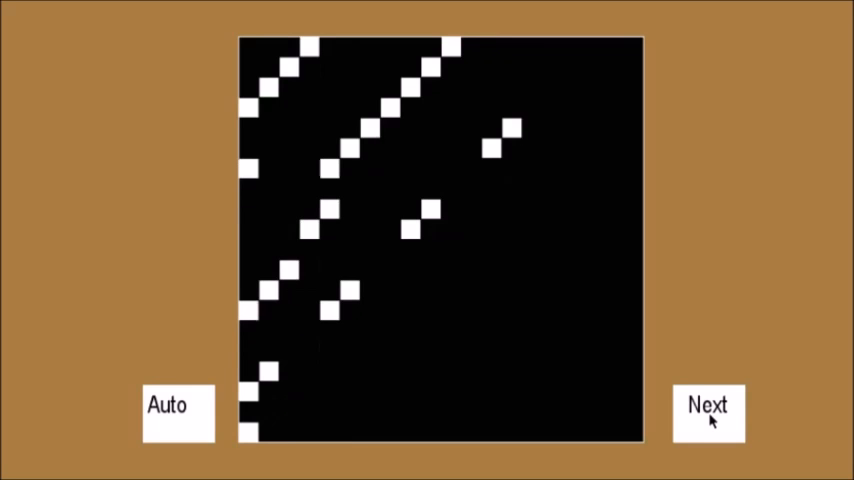
pyautogui.click(708, 412)
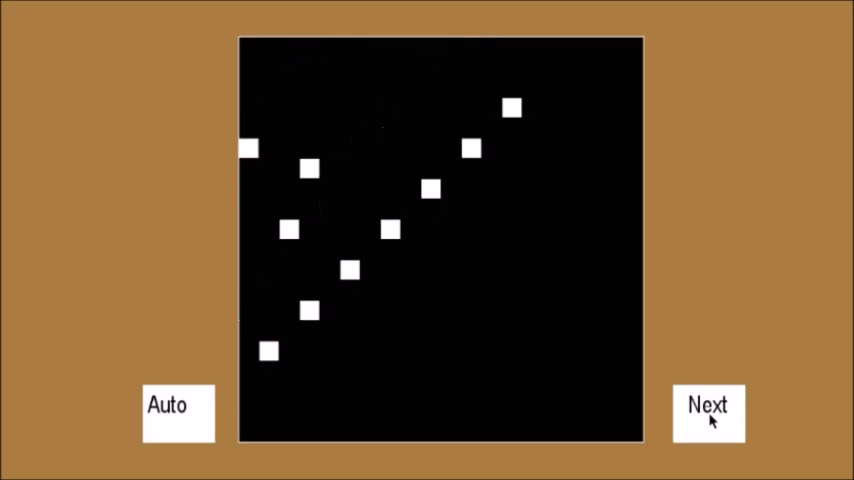
pyautogui.click(708, 411)
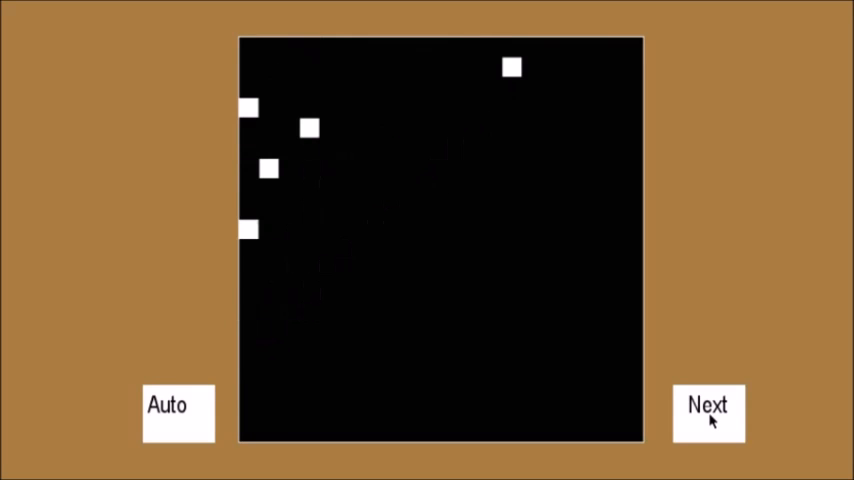
pyautogui.click(708, 412)
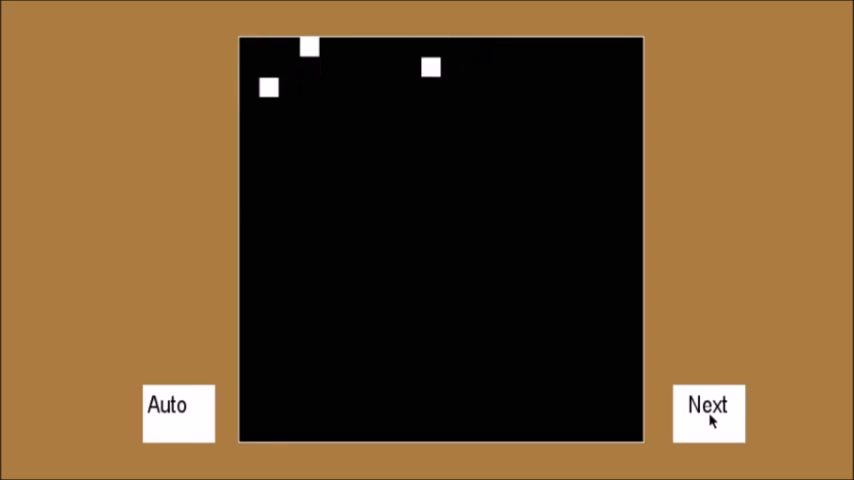
pyautogui.click(707, 408)
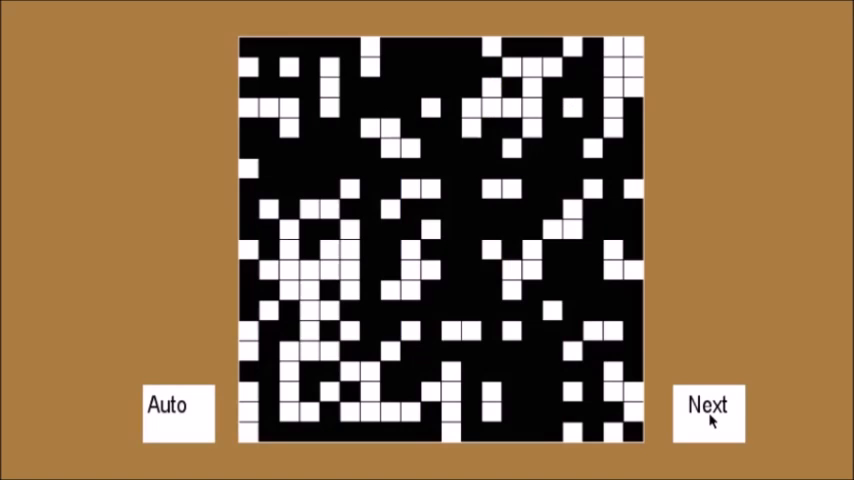
pyautogui.click(707, 410)
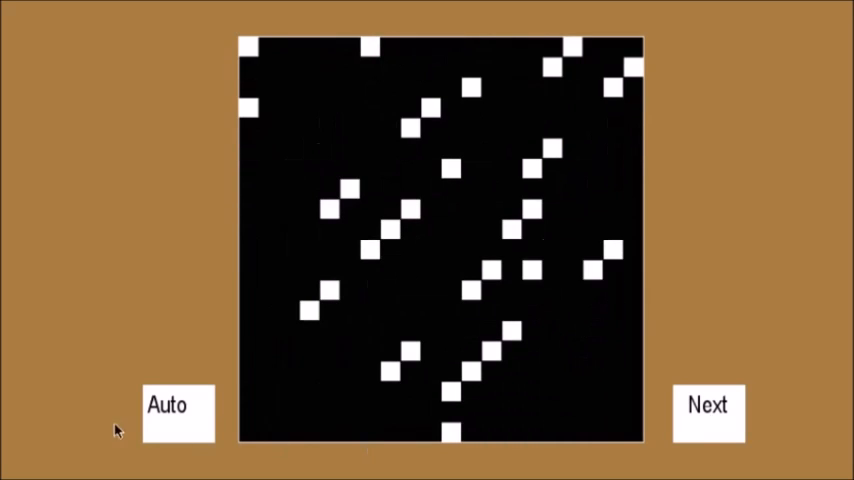
pyautogui.click(707, 410)
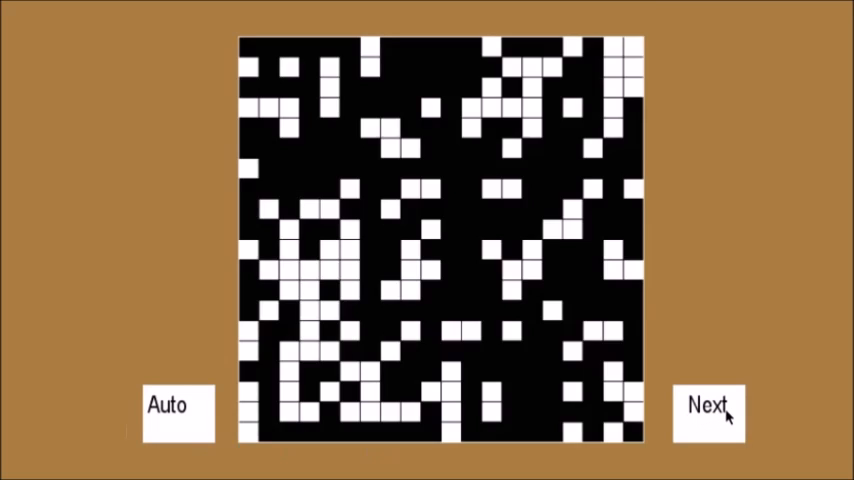
pyautogui.click(709, 405)
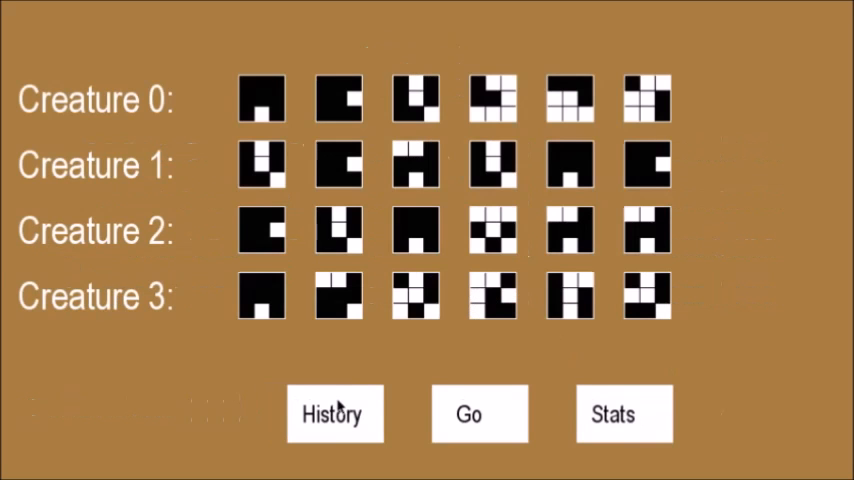
# - Open and close the breakthrough history twice, ending on the new creature genomes
pyautogui.click(335, 414)
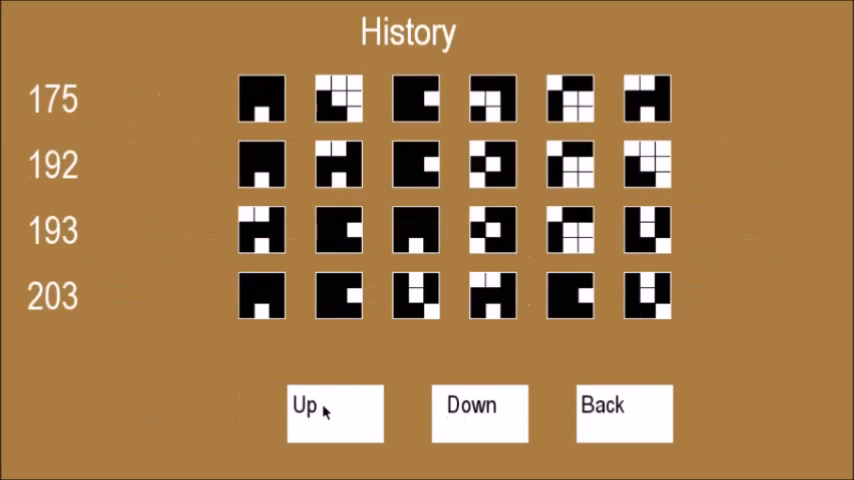
pyautogui.click(622, 413)
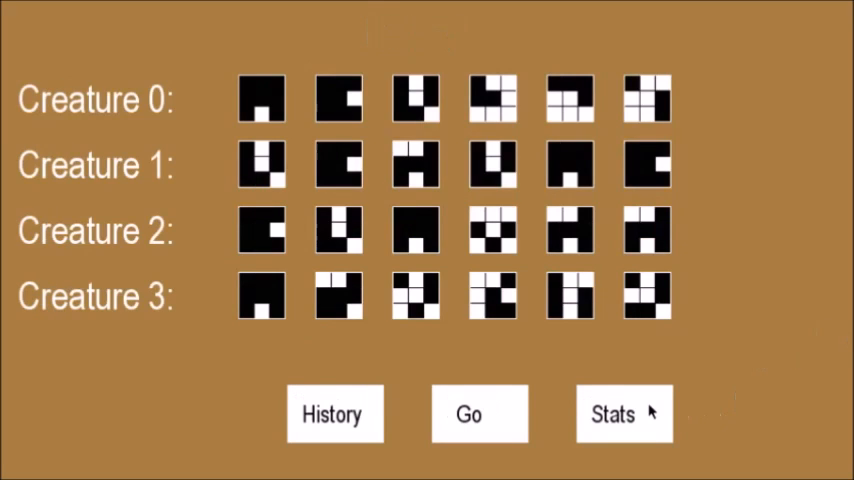
pyautogui.click(623, 414)
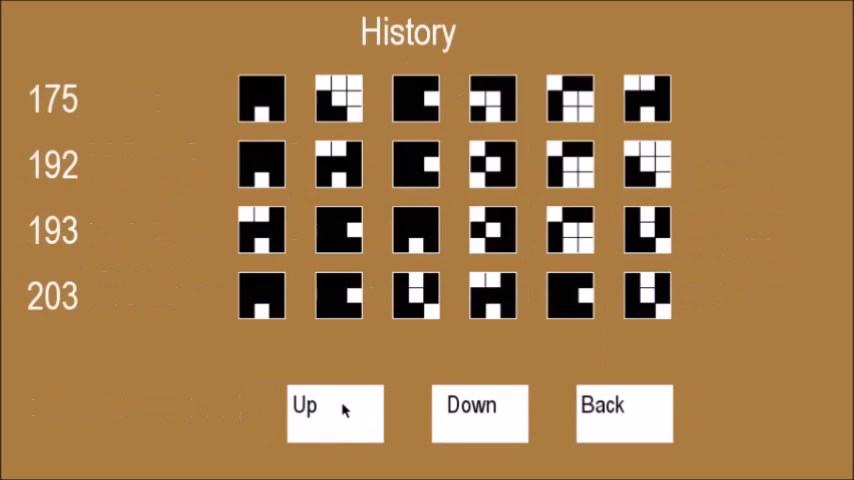
pyautogui.click(622, 413)
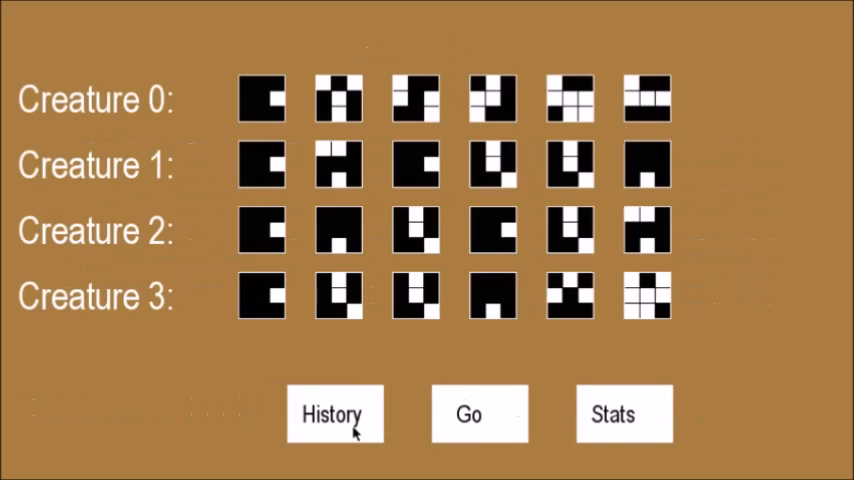
# - Open history at generation 4 and page down four times to generation 203
pyautogui.click(335, 414)
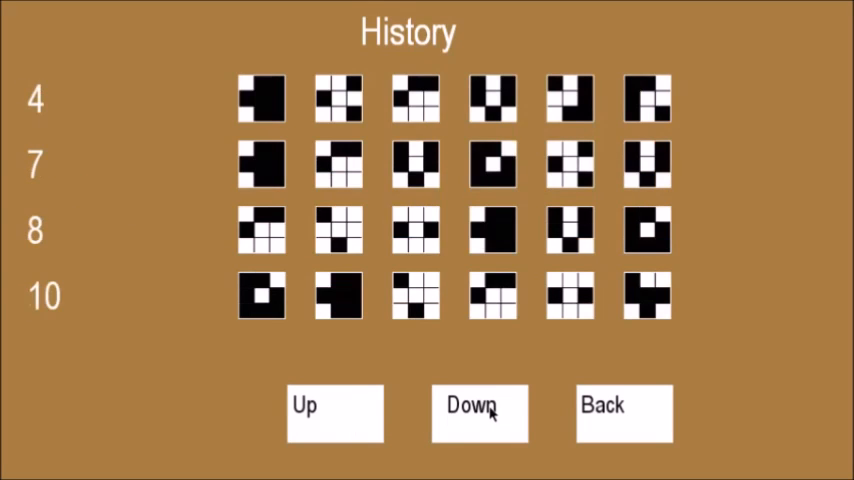
pyautogui.click(479, 413)
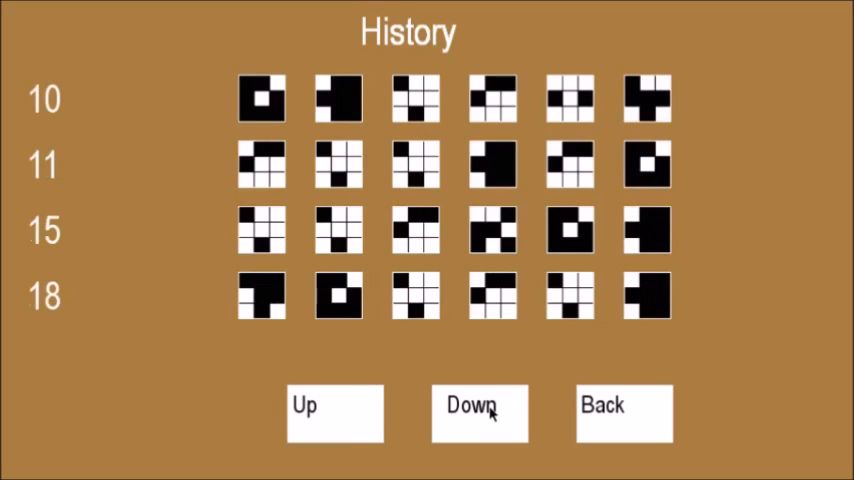
pyautogui.click(479, 410)
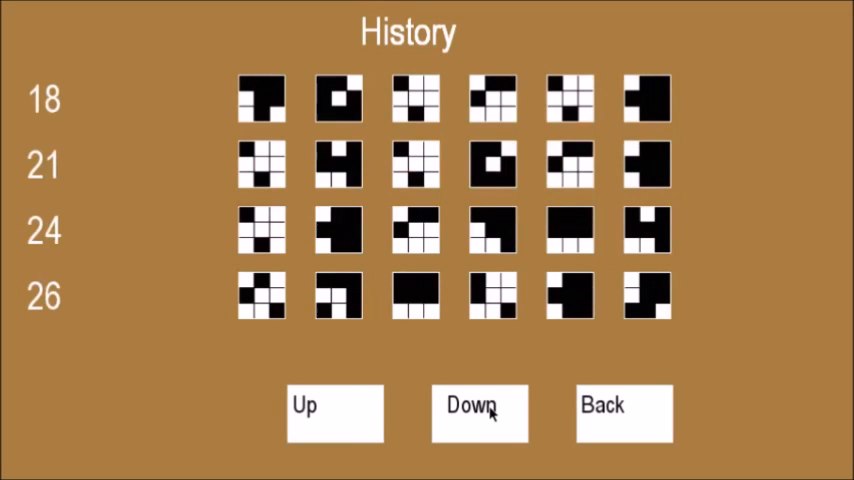
pyautogui.click(479, 413)
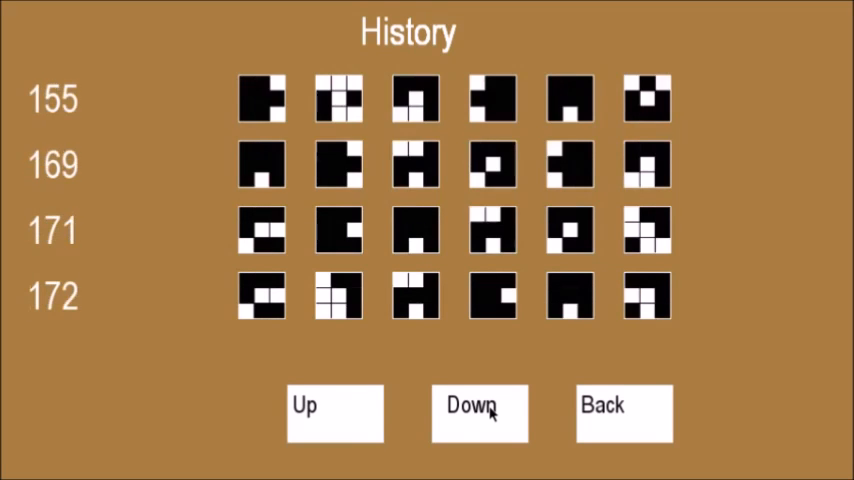
pyautogui.click(479, 412)
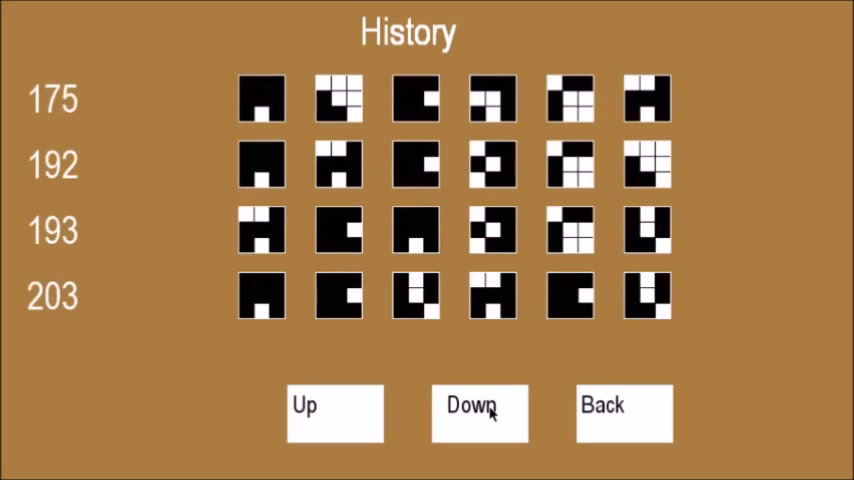